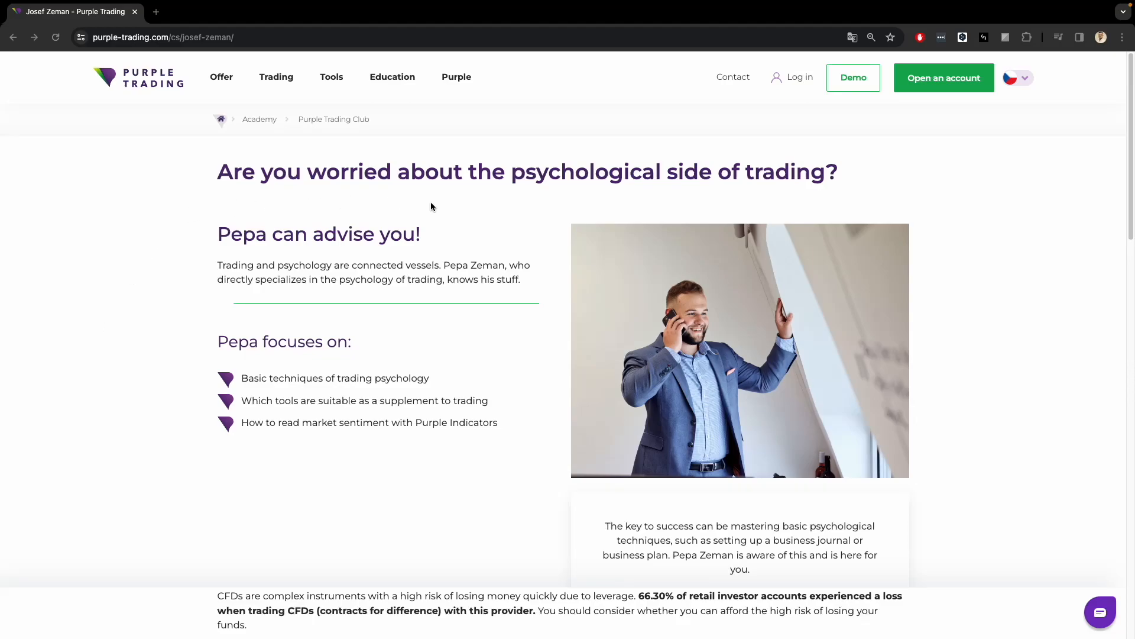
pyautogui.moveTo(550, 303)
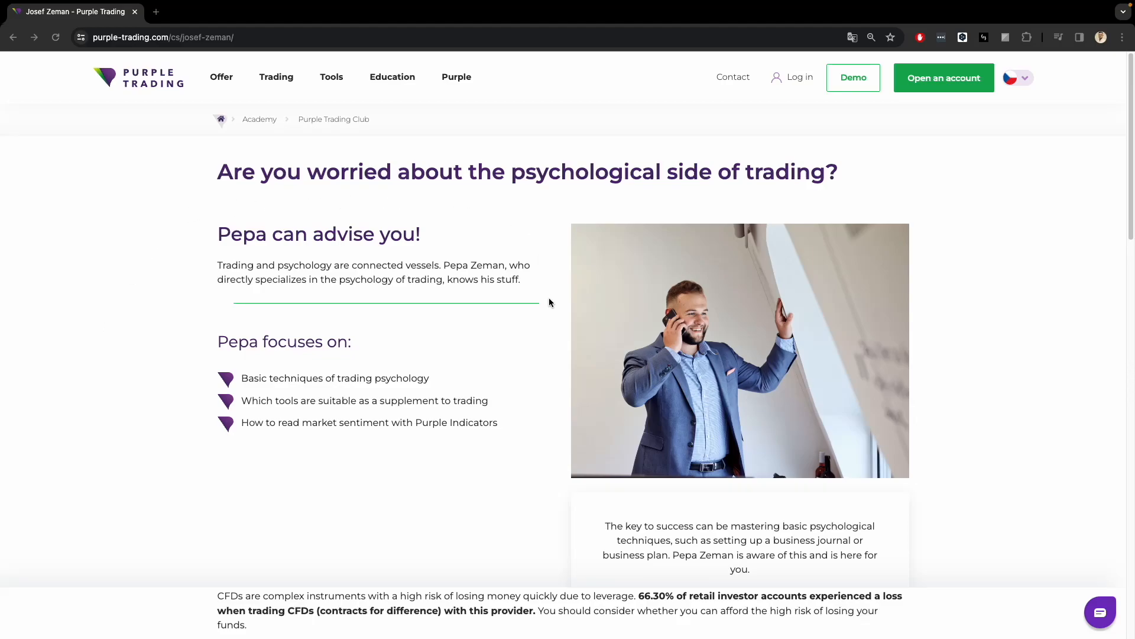
# Scroll down the Purple Gap indicator page past the download form to the feature cards and banner
pyautogui.scroll(-3)
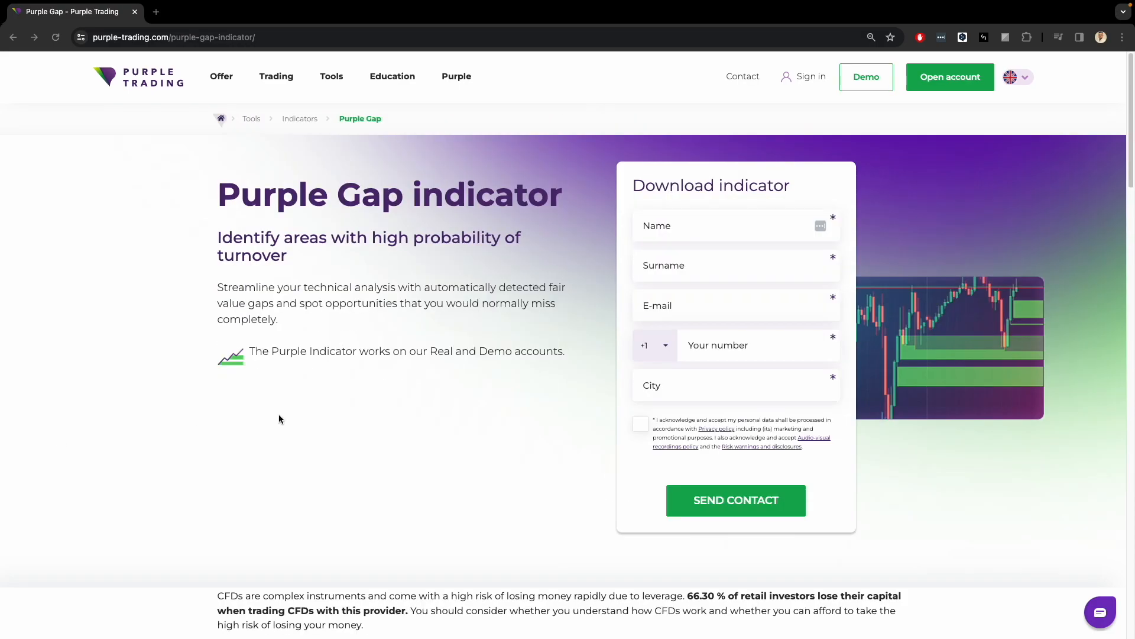
pyautogui.moveTo(155, 214)
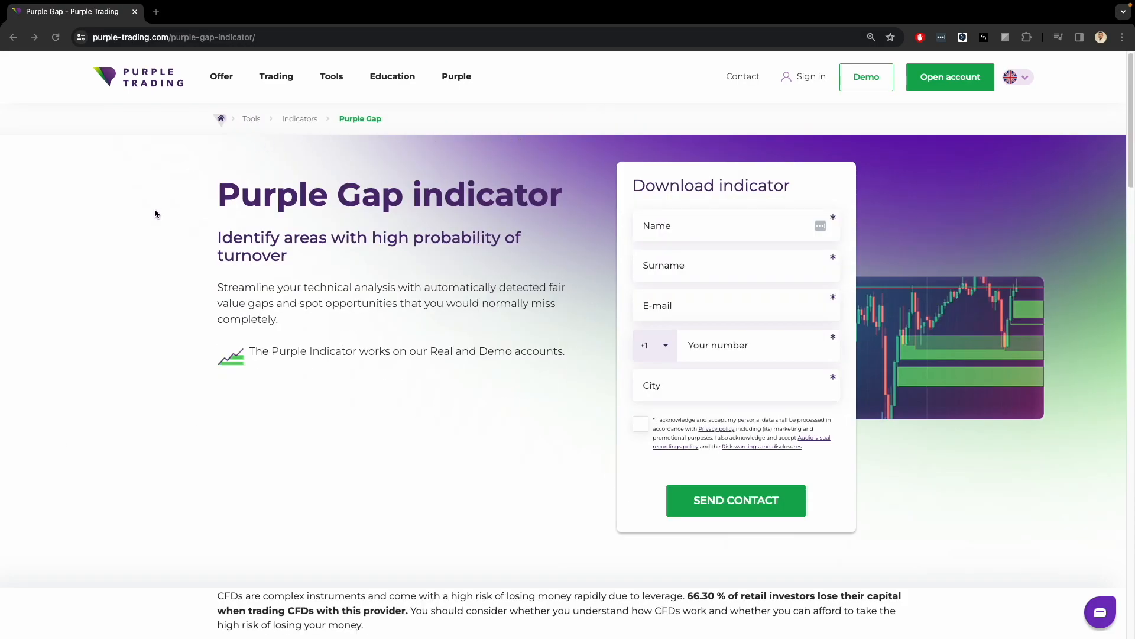
pyautogui.moveTo(232, 400)
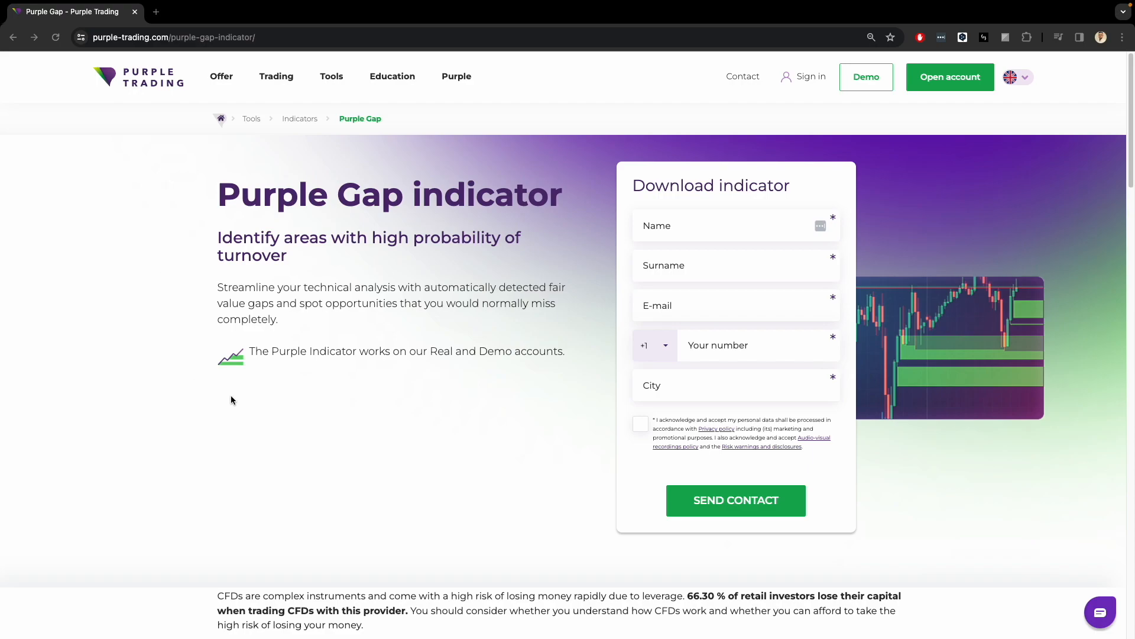
pyautogui.moveTo(435, 410)
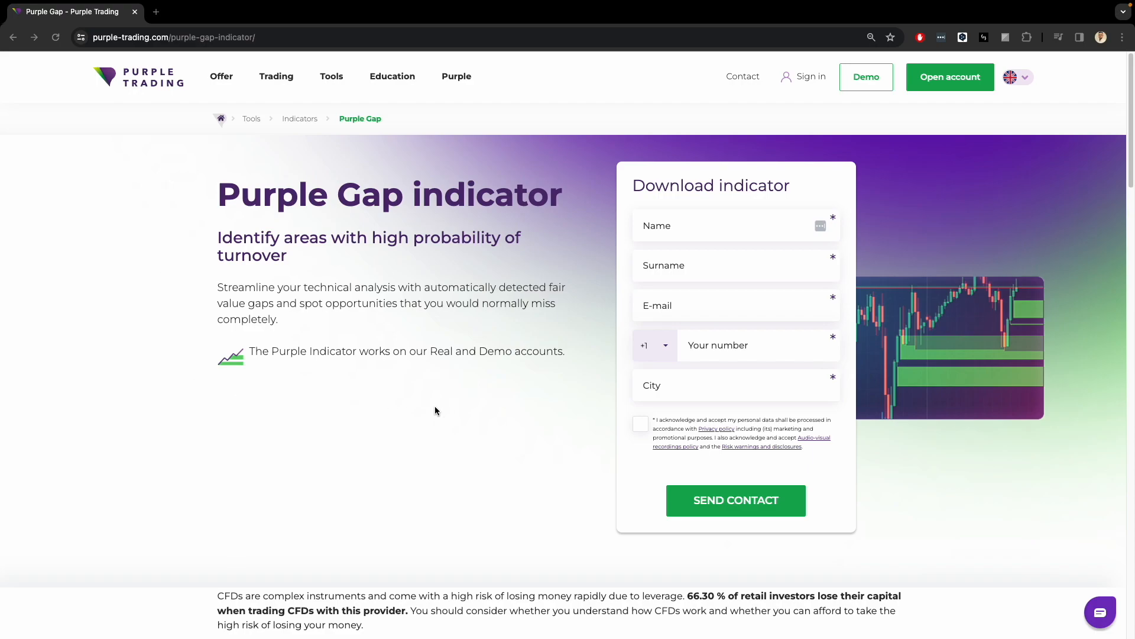
pyautogui.scroll(-3)
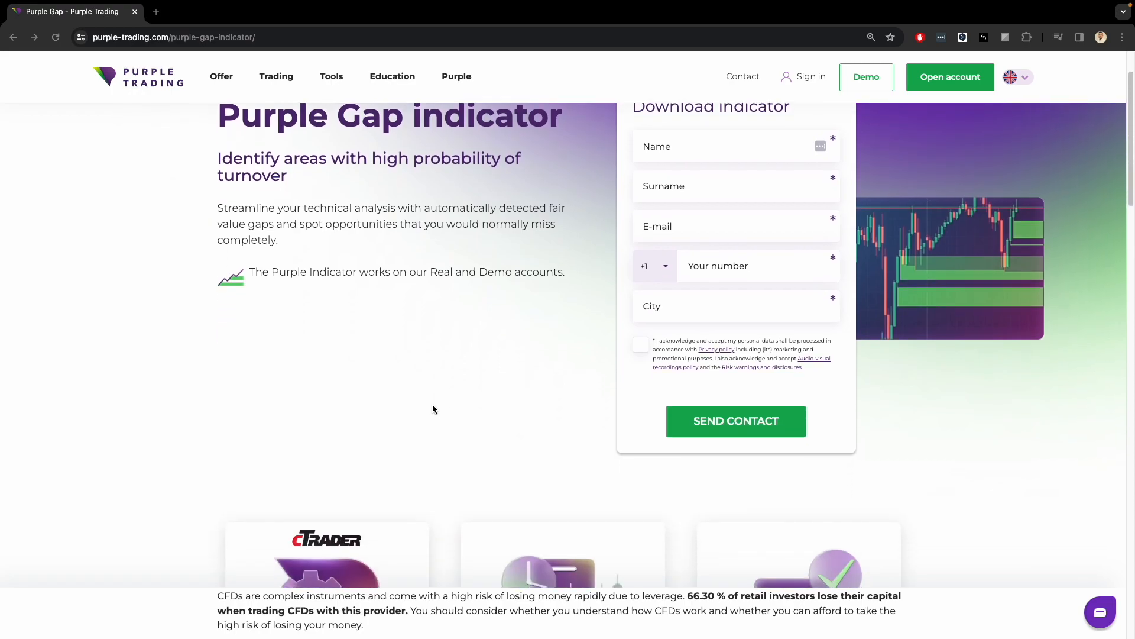
pyautogui.scroll(-3)
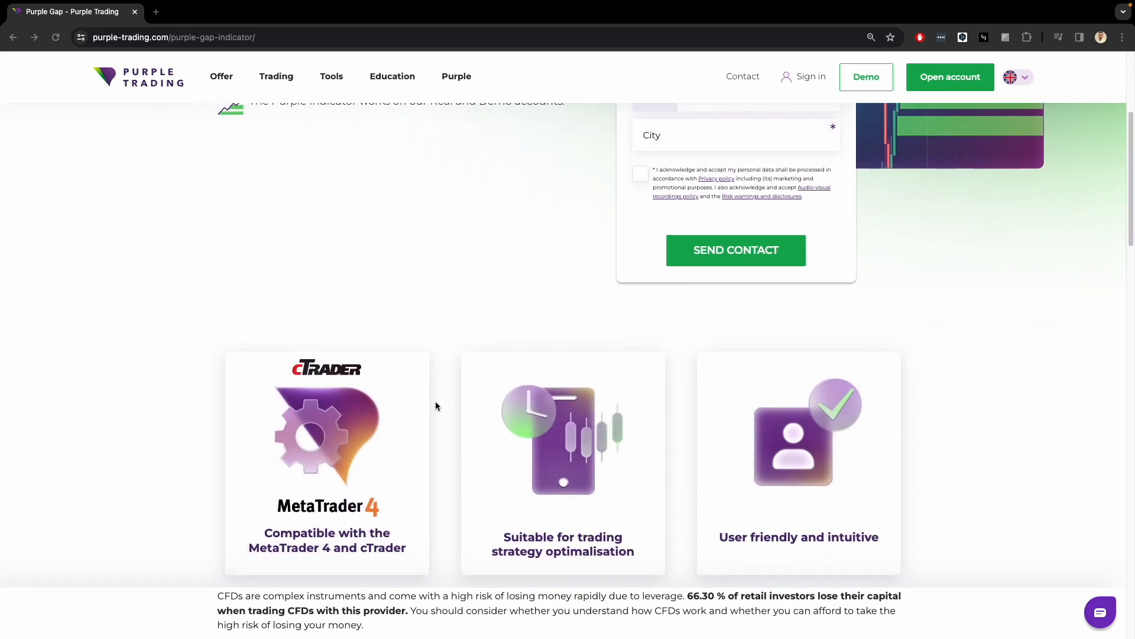
pyautogui.scroll(-3)
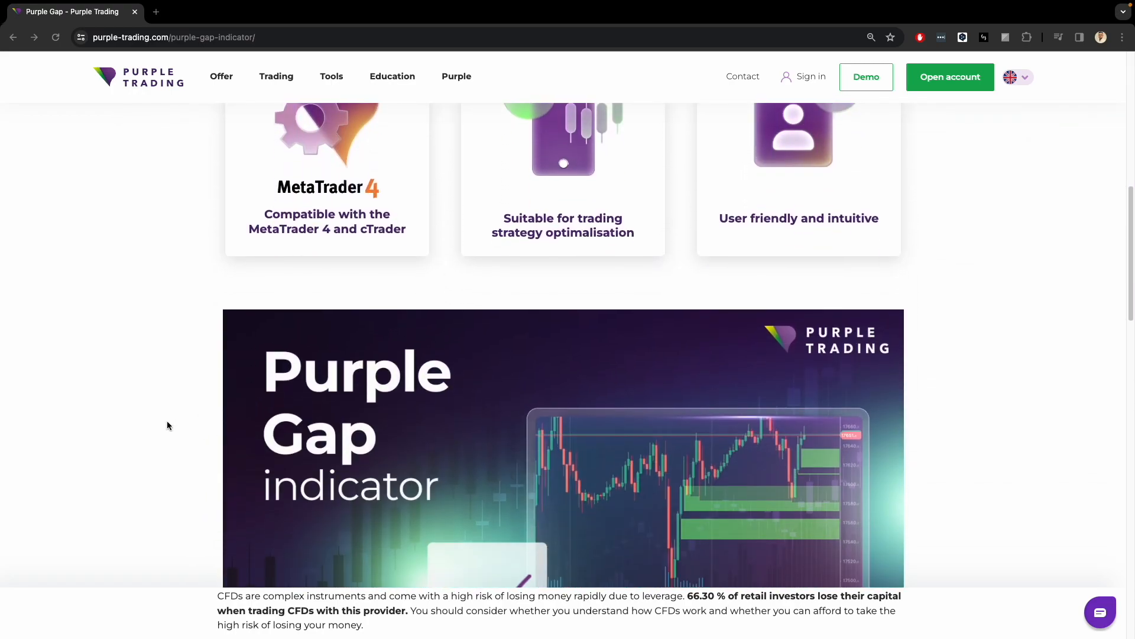
pyautogui.scroll(-3)
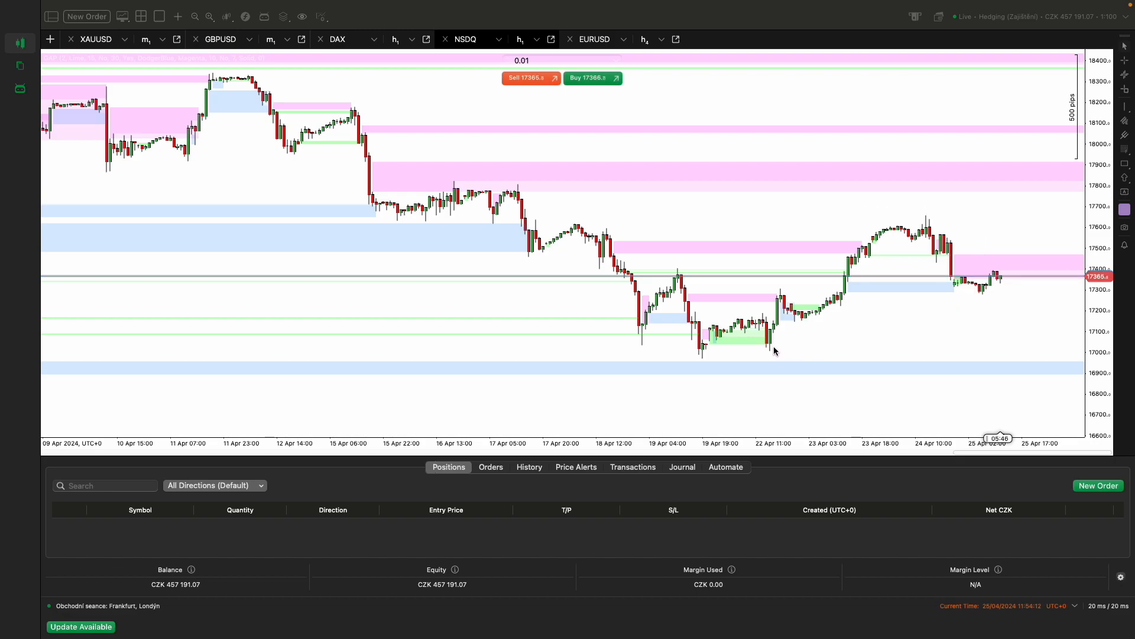
pyautogui.moveTo(301, 203)
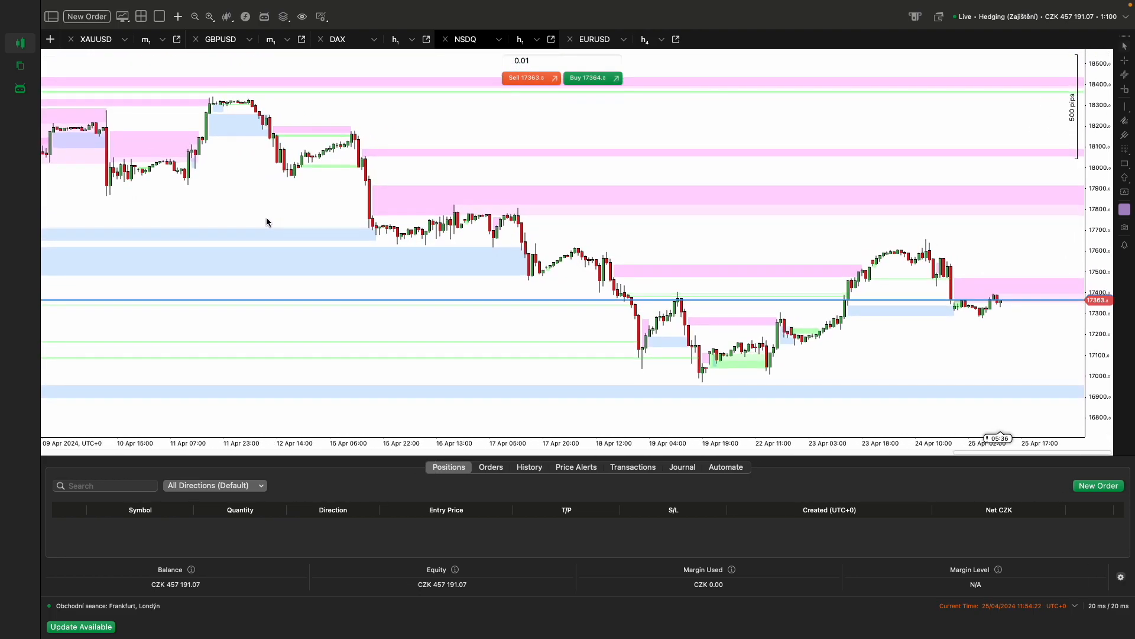
pyautogui.moveTo(794, 261)
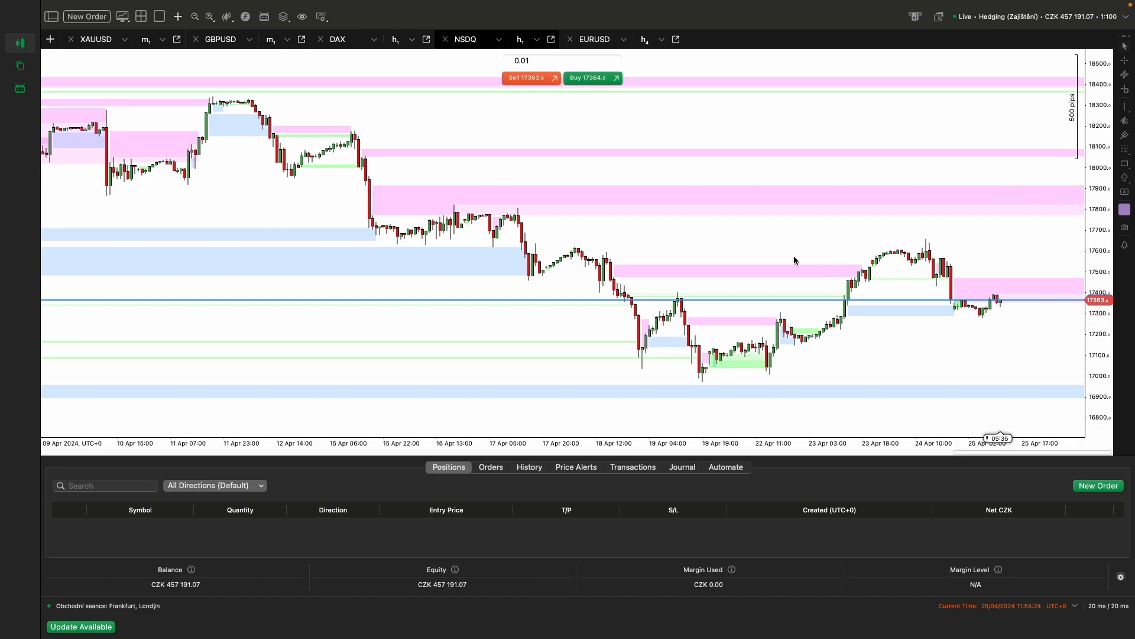
pyautogui.moveTo(983, 293)
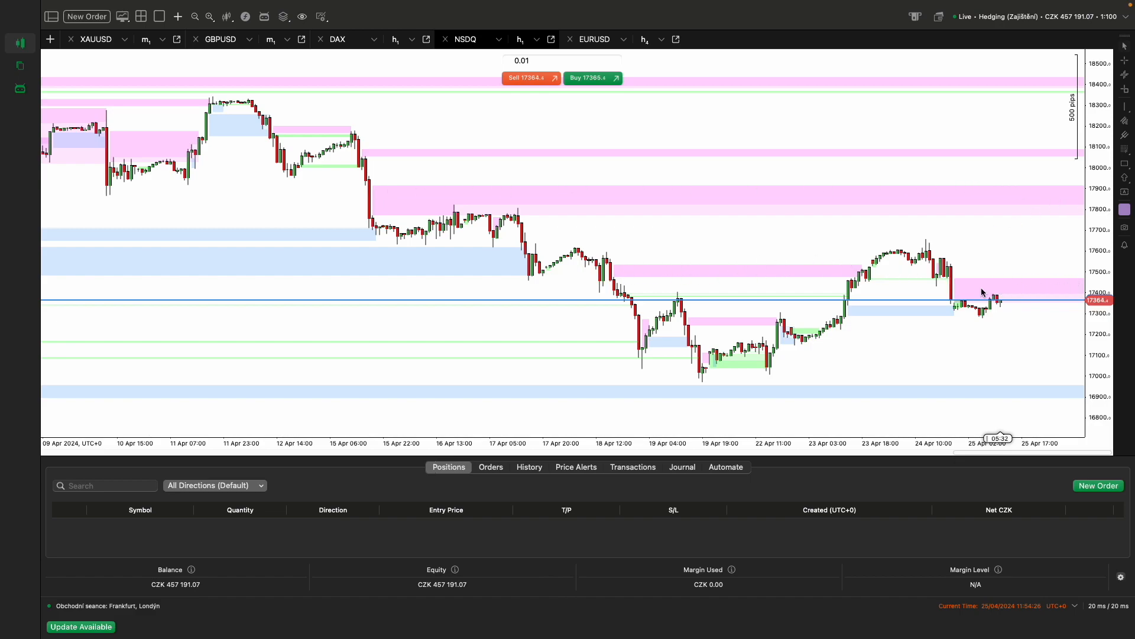
pyautogui.moveTo(856, 327)
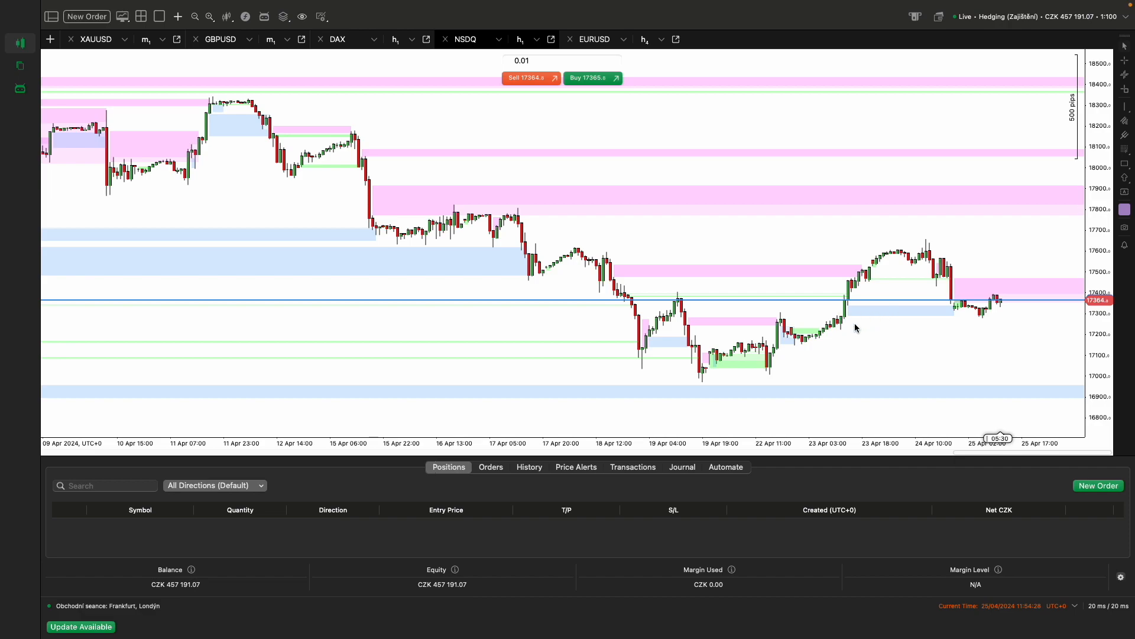
pyautogui.moveTo(657, 360)
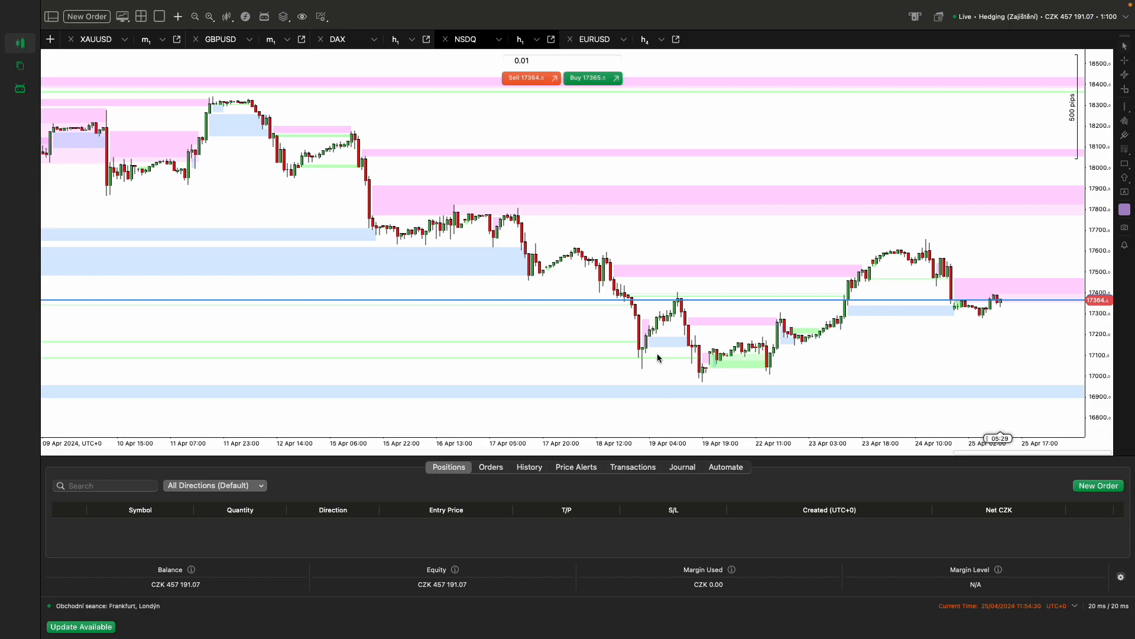
pyautogui.moveTo(932, 331)
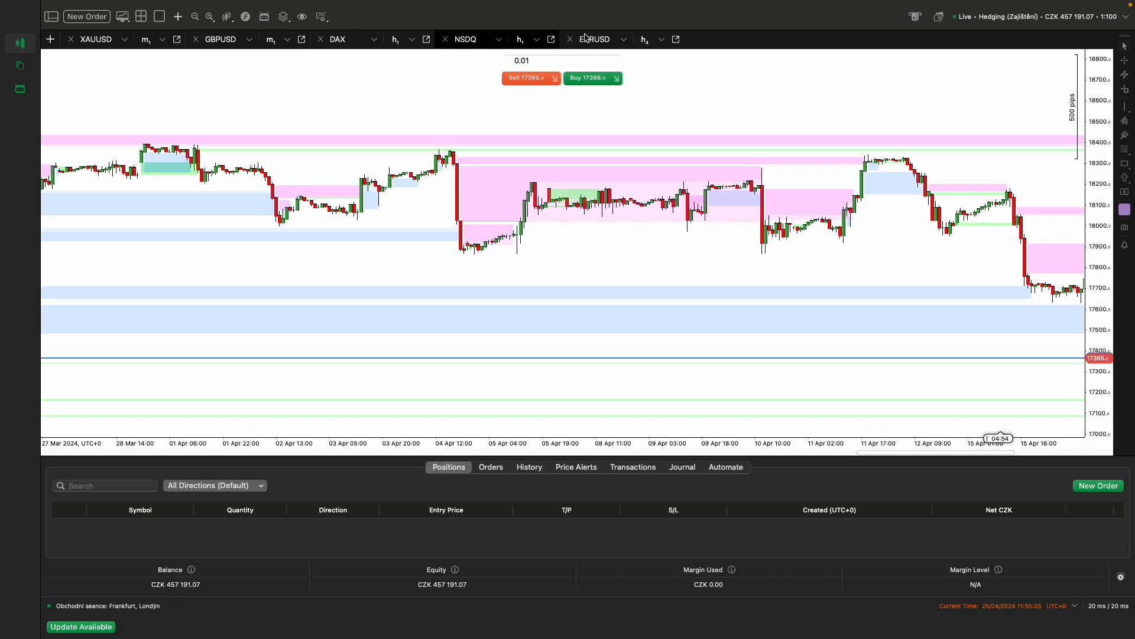
# Switch to the EURUSD chart and review its gap zones
pyautogui.click(595, 39)
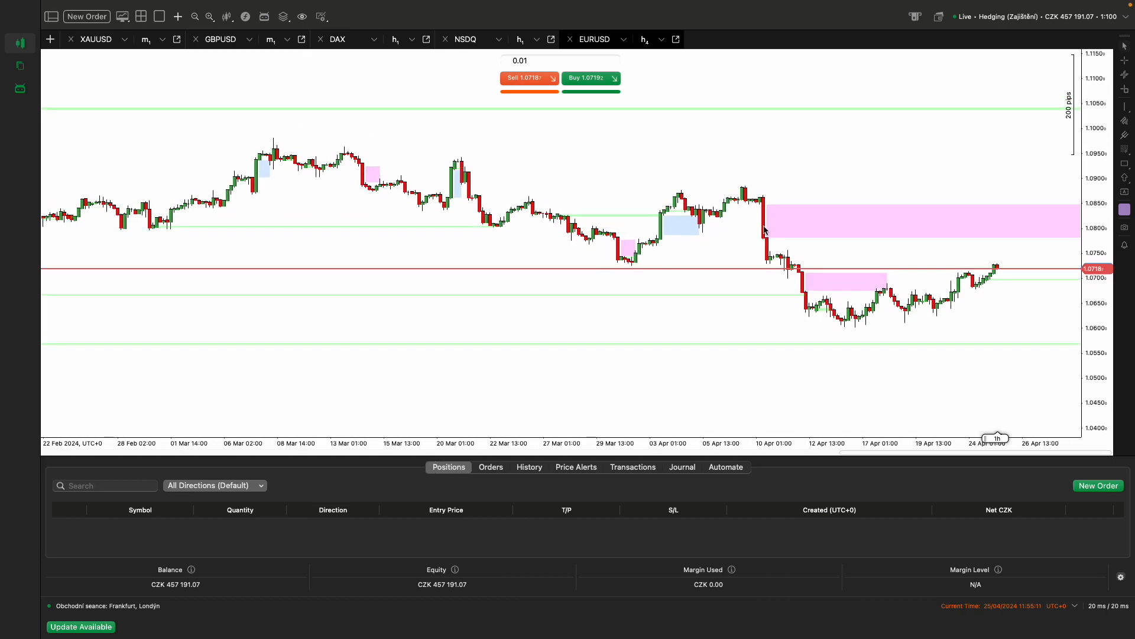
pyautogui.moveTo(821, 279)
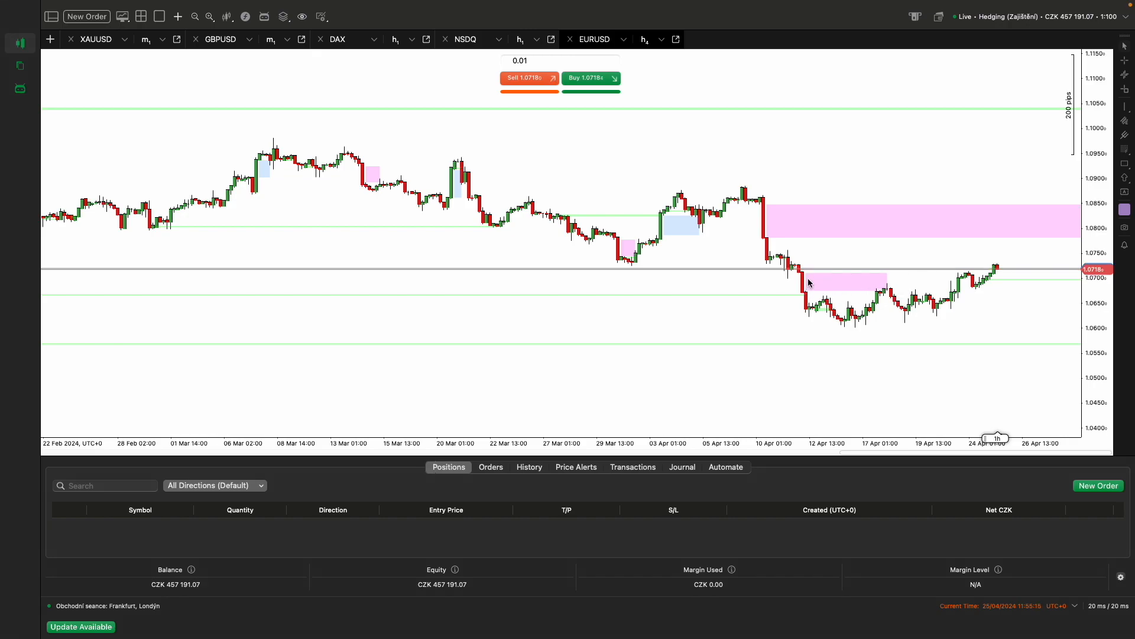
pyautogui.moveTo(805, 296)
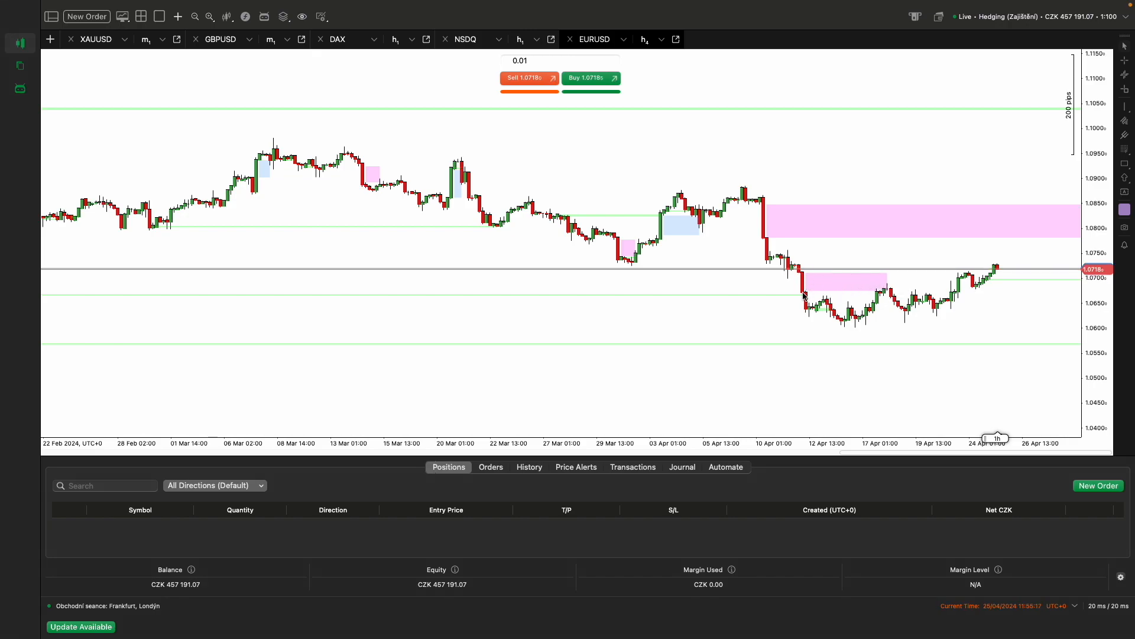
pyautogui.moveTo(842, 311)
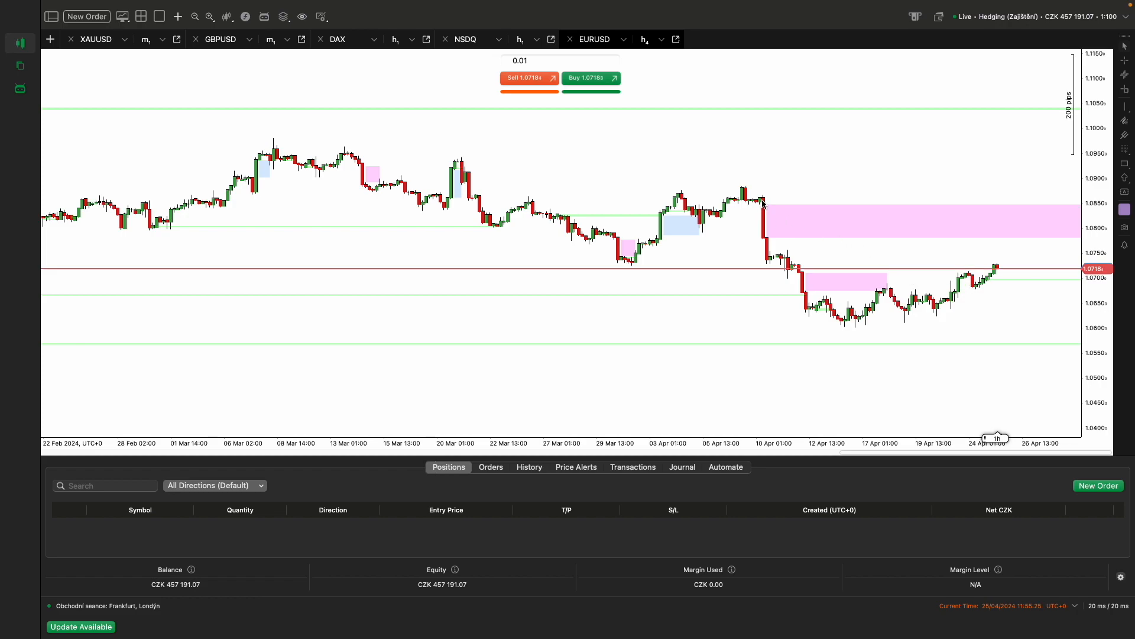
pyautogui.moveTo(1011, 234)
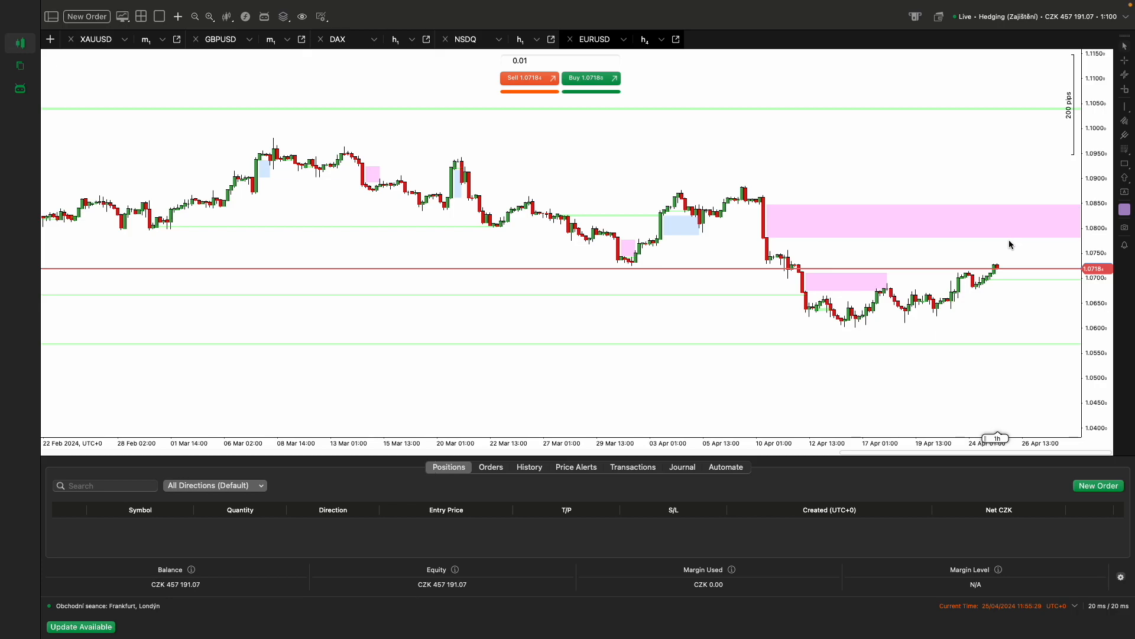
pyautogui.rightClick(978, 245)
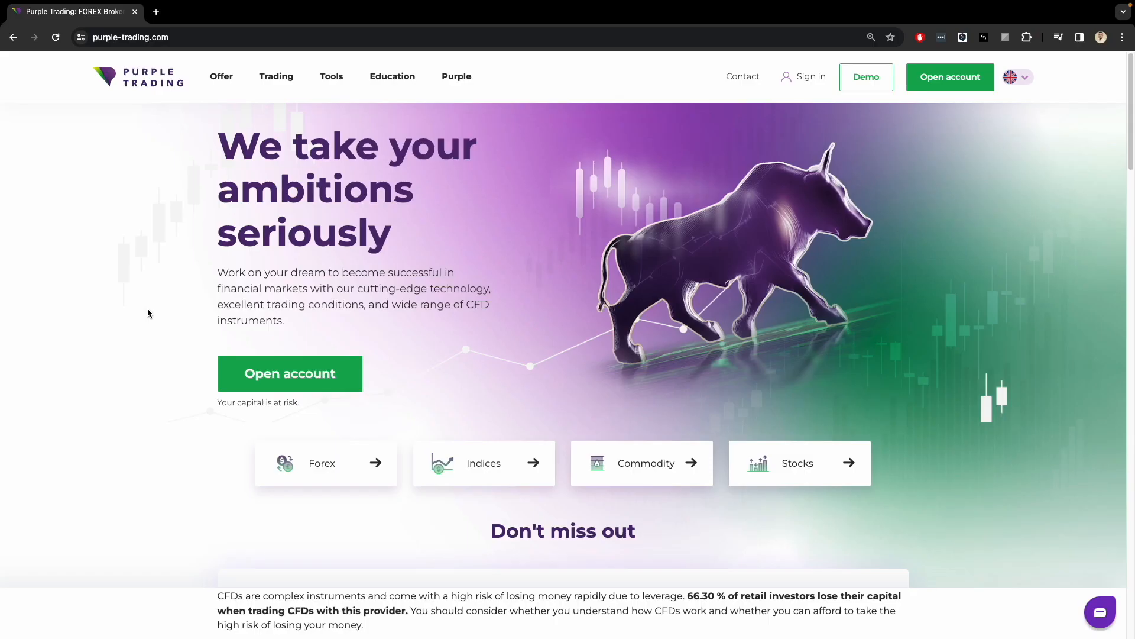
pyautogui.moveTo(181, 305)
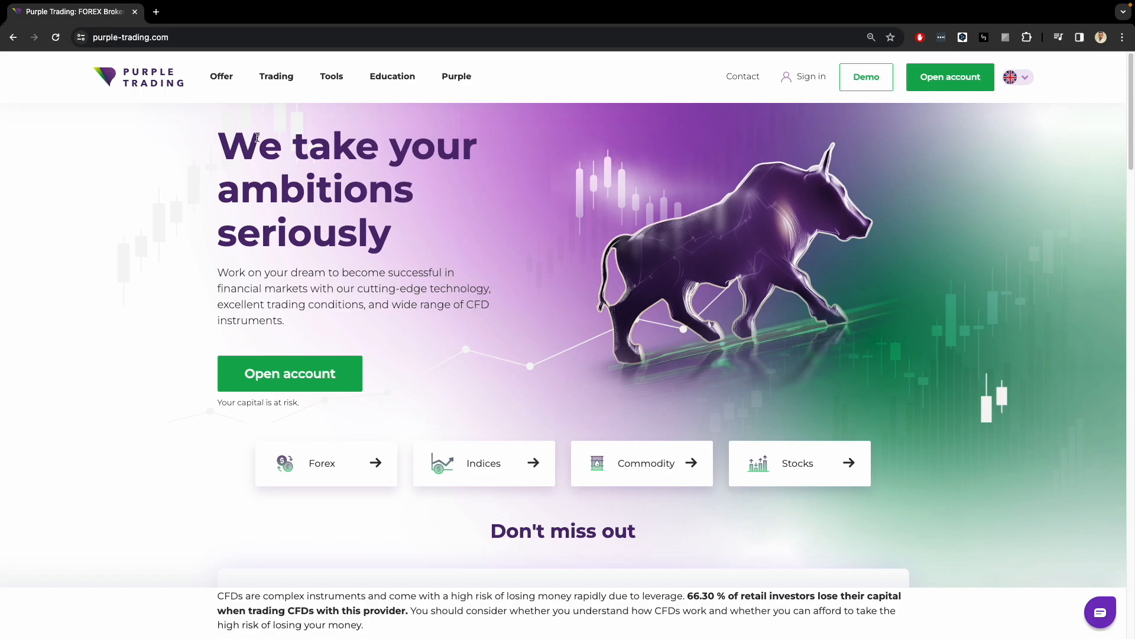
# From Tools > Indicators, reach Purple Gap and launch the downloaded indicator installer
pyautogui.click(331, 75)
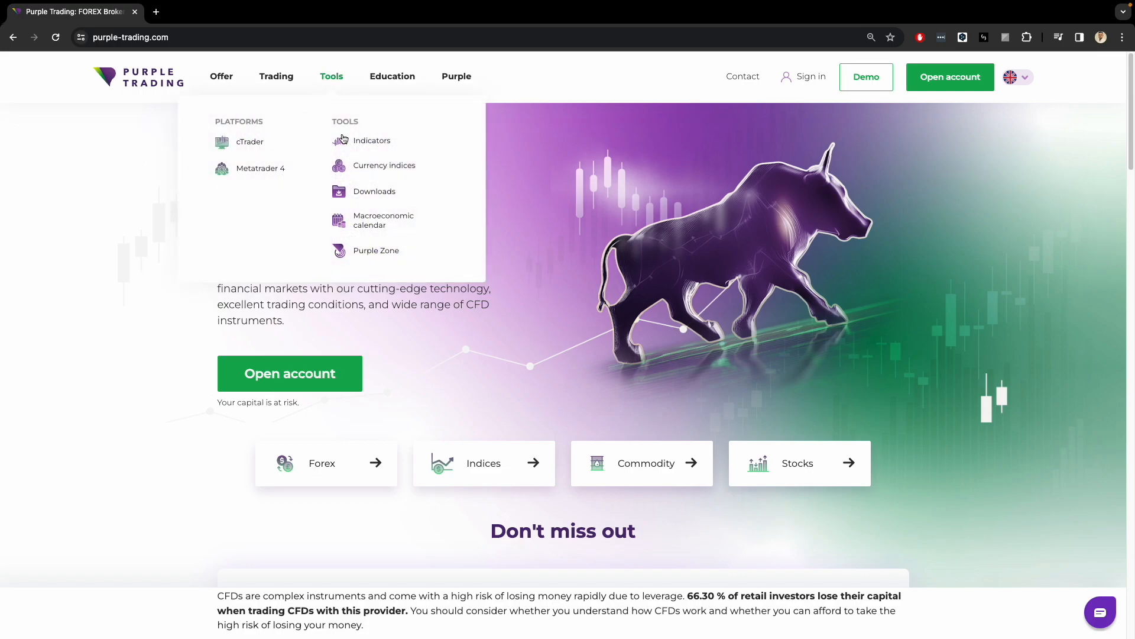
pyautogui.click(371, 139)
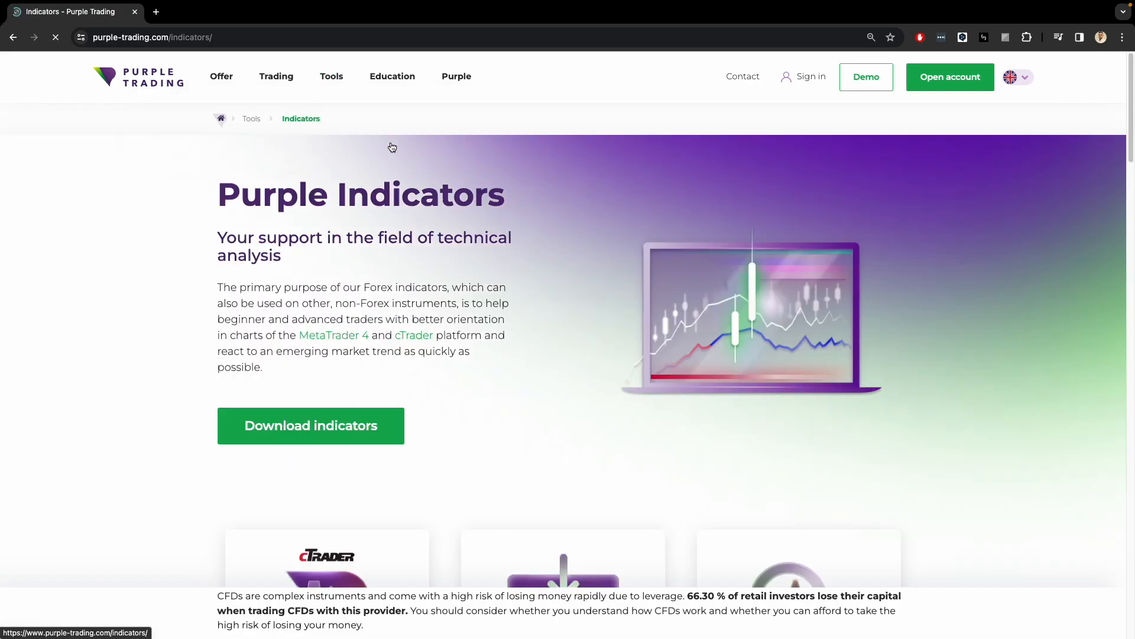
pyautogui.scroll(-3)
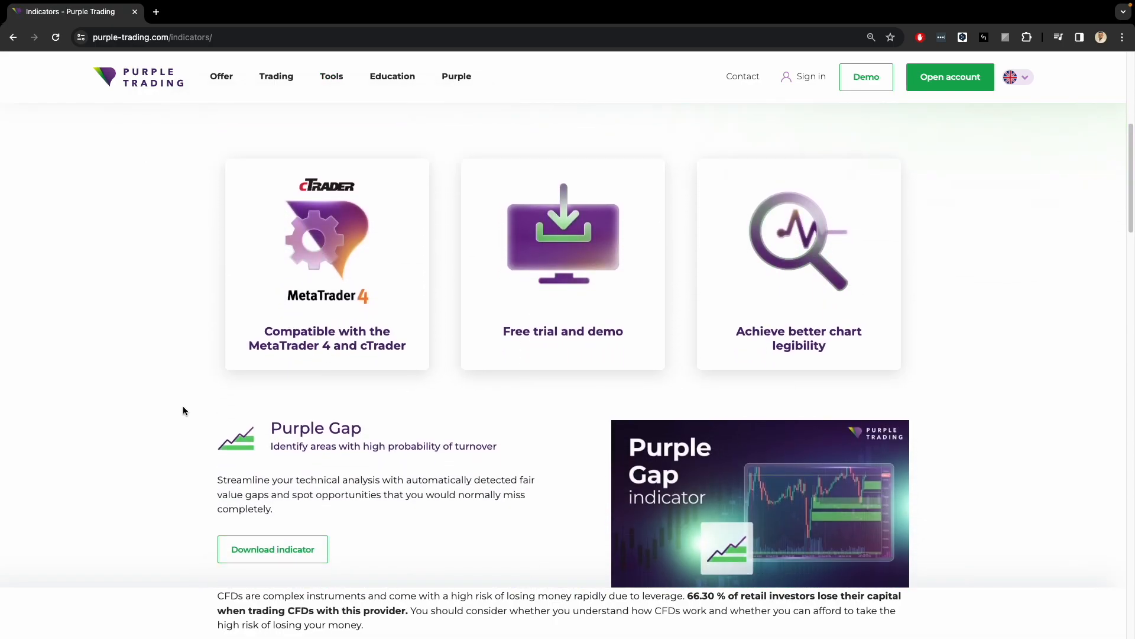
pyautogui.click(272, 549)
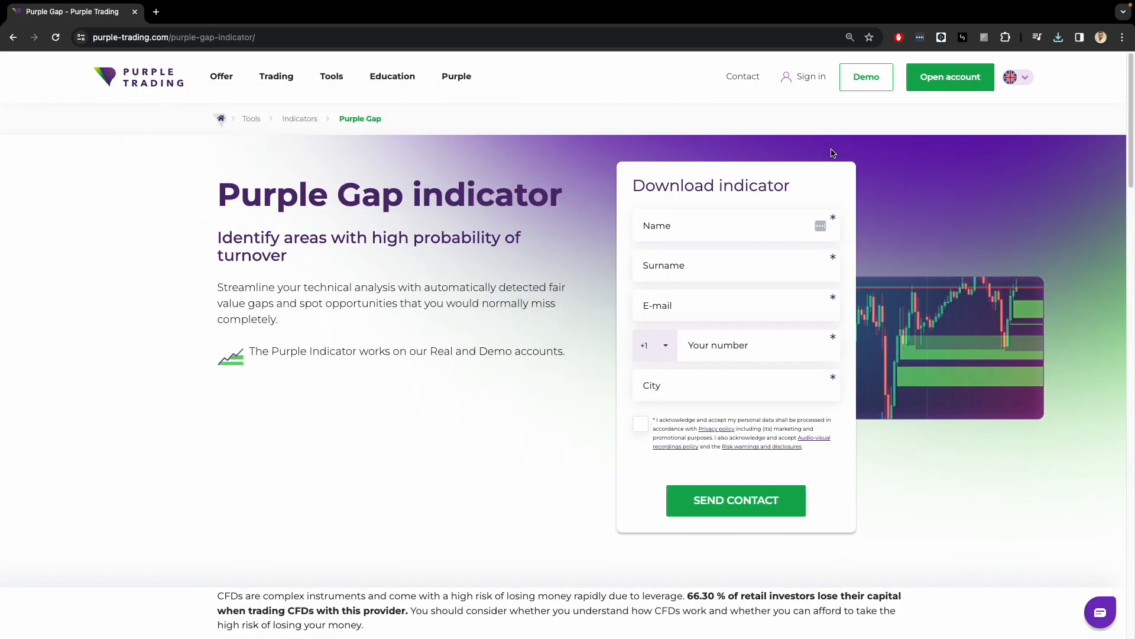
pyautogui.click(1058, 37)
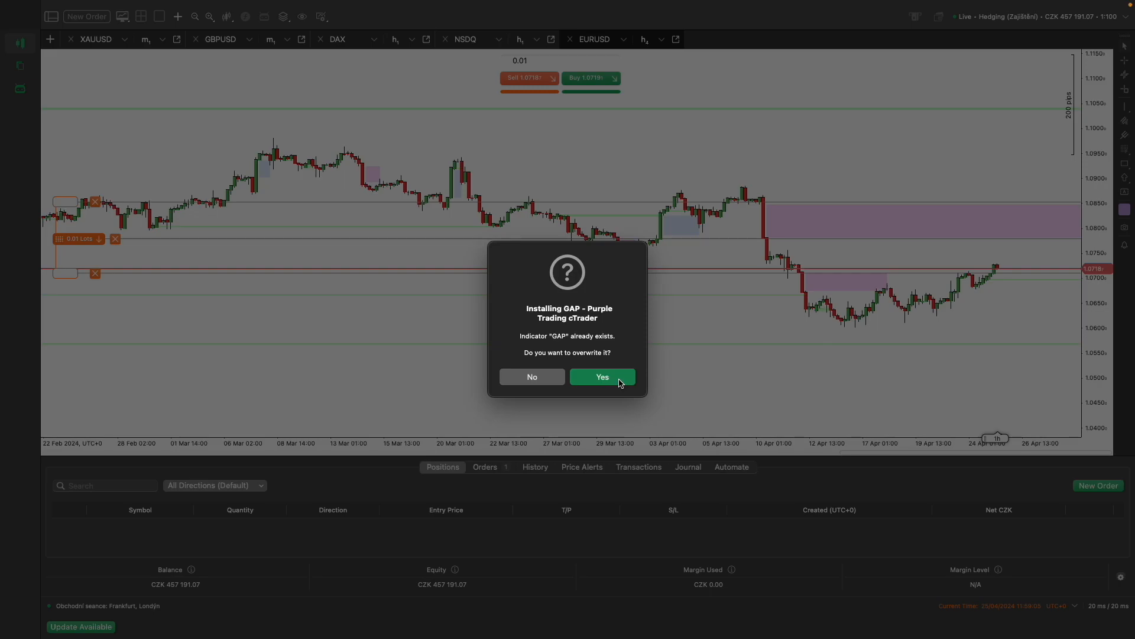
# Overwrite the existing GAP indicator, then bring up GAP's settings from the chart's Indicators list
pyautogui.click(601, 377)
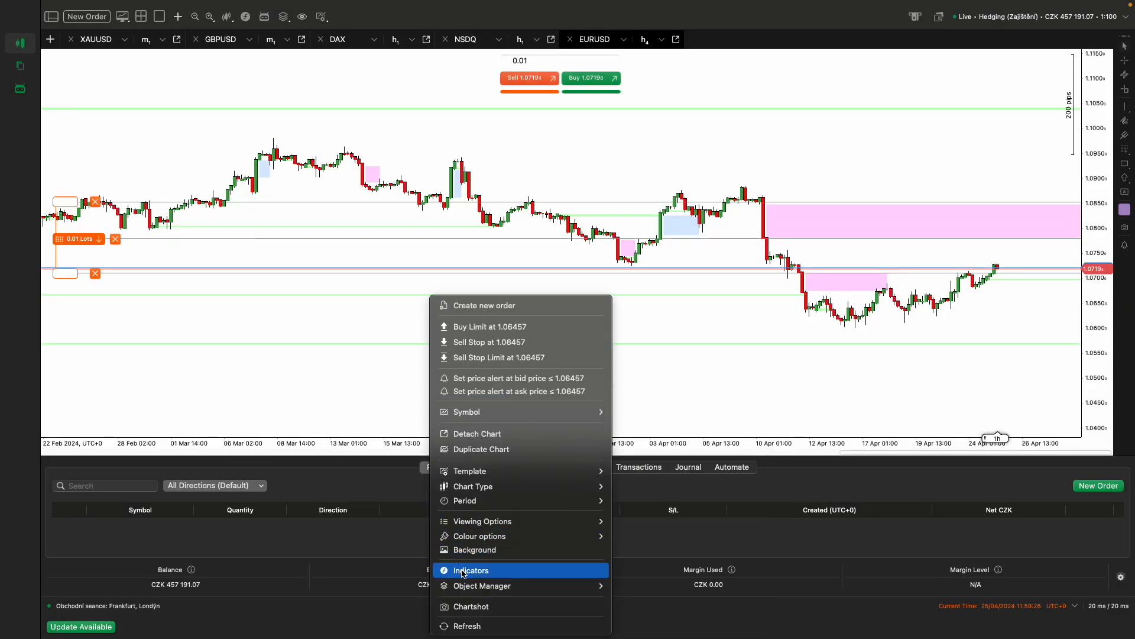
pyautogui.click(472, 570)
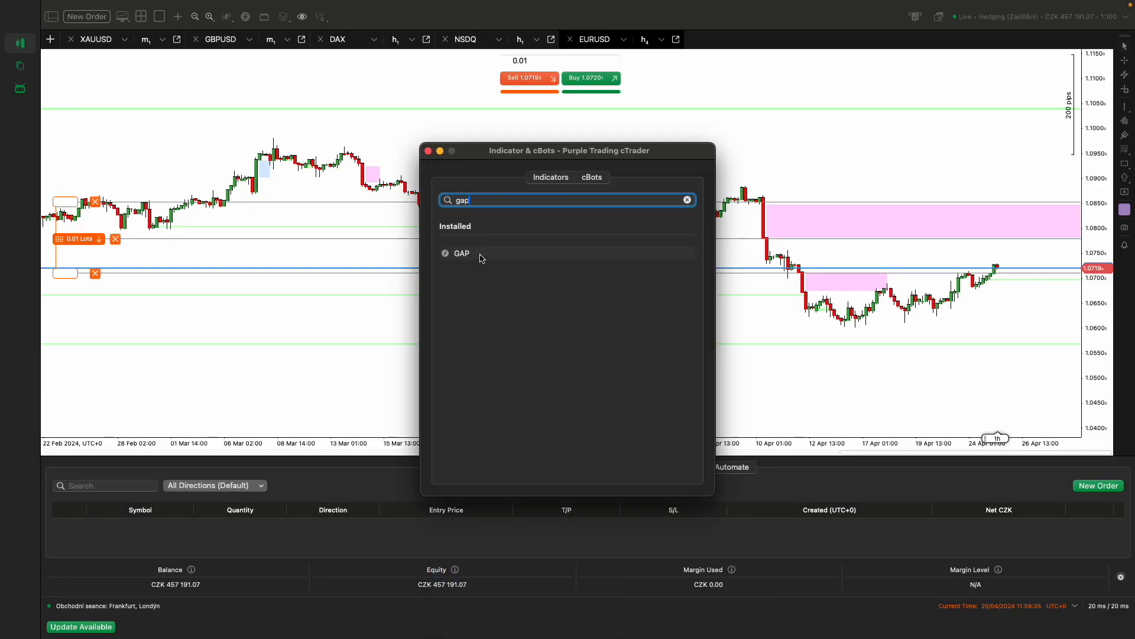
pyautogui.click(461, 253)
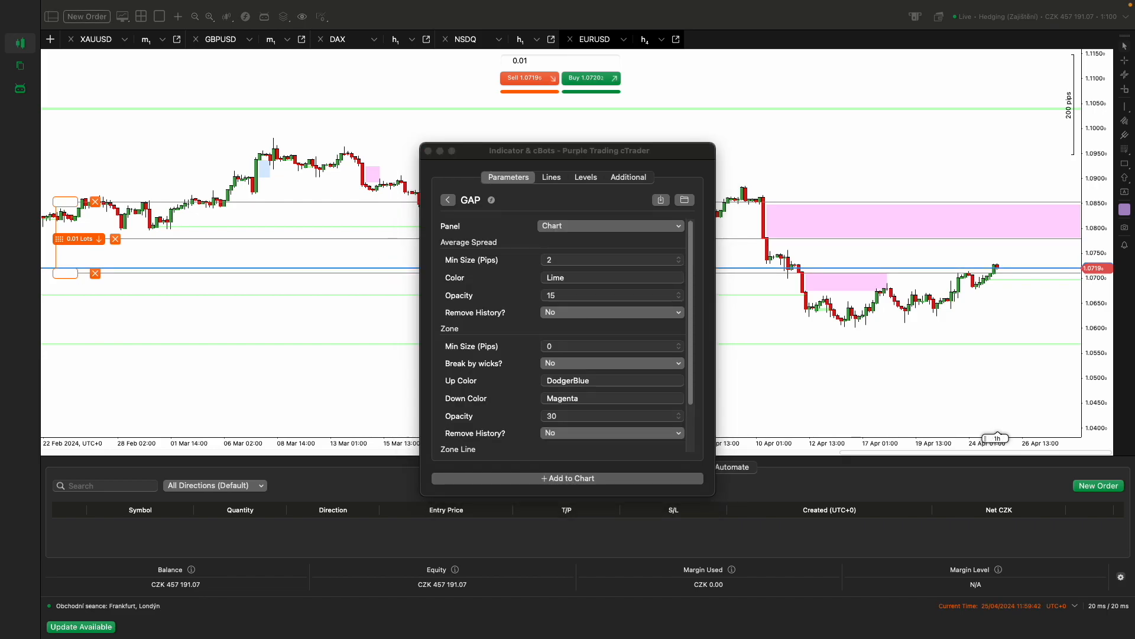
pyautogui.moveTo(105, 330)
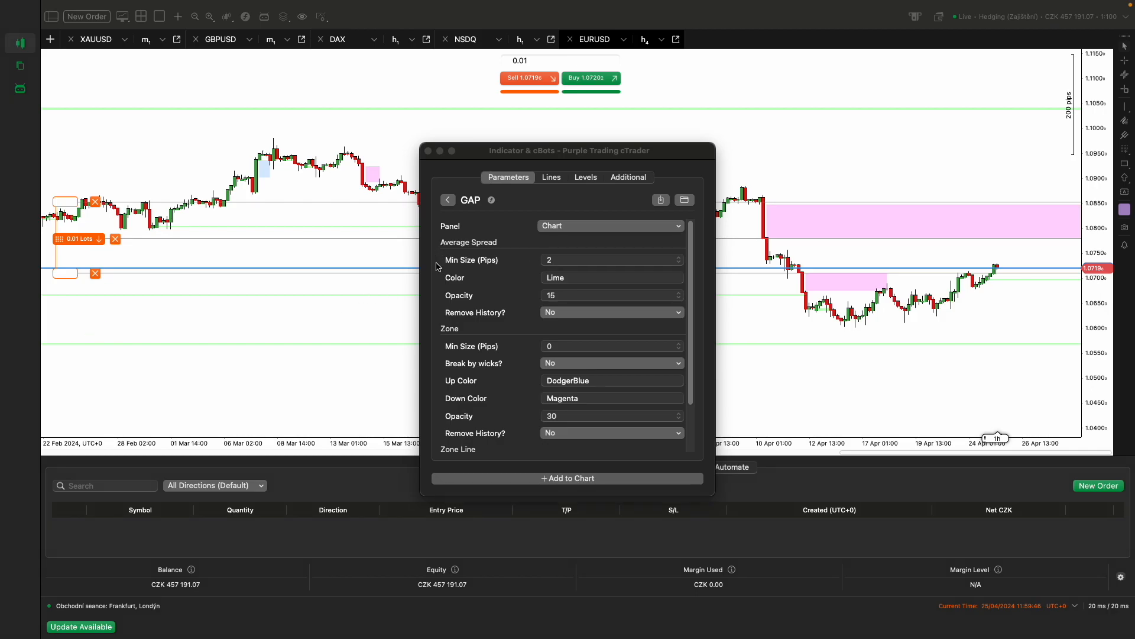
pyautogui.moveTo(514, 266)
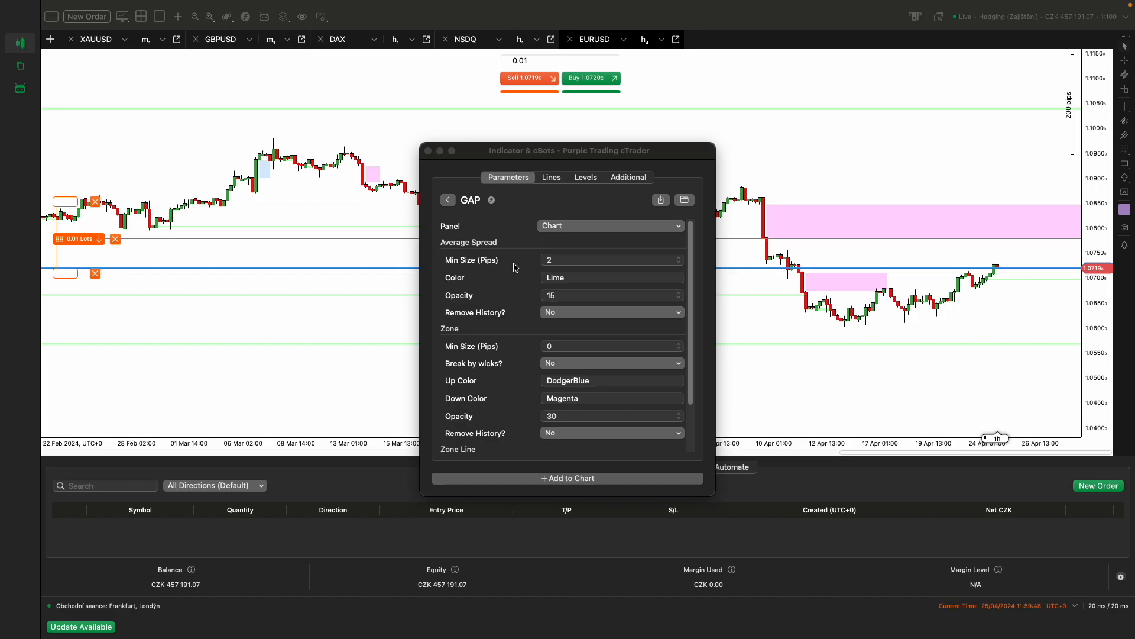
pyautogui.moveTo(509, 268)
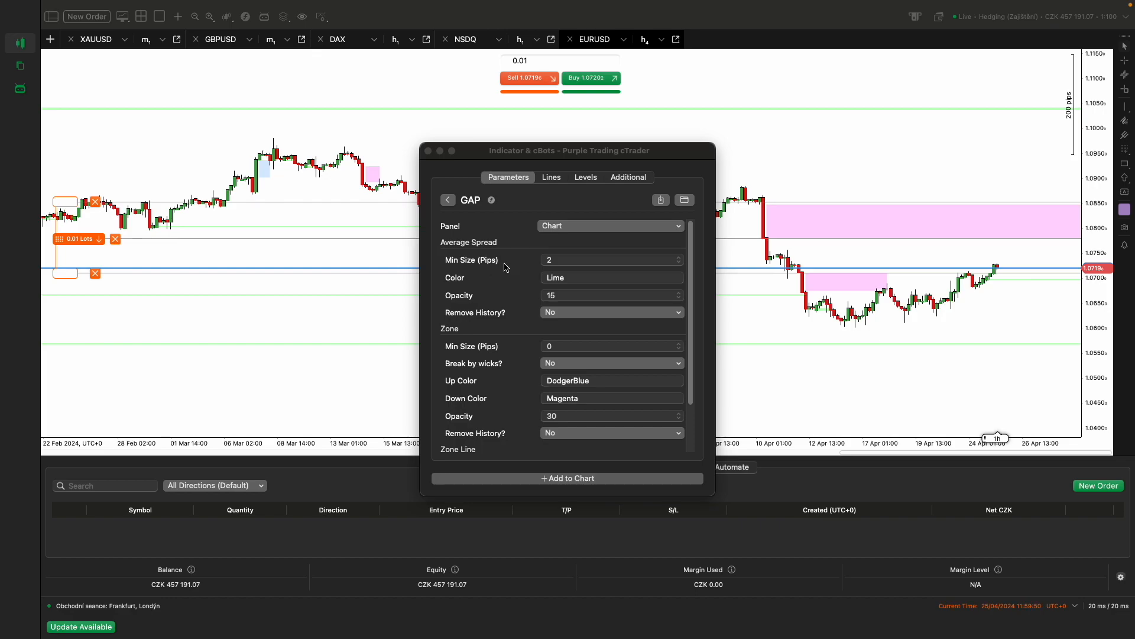
pyautogui.moveTo(467, 285)
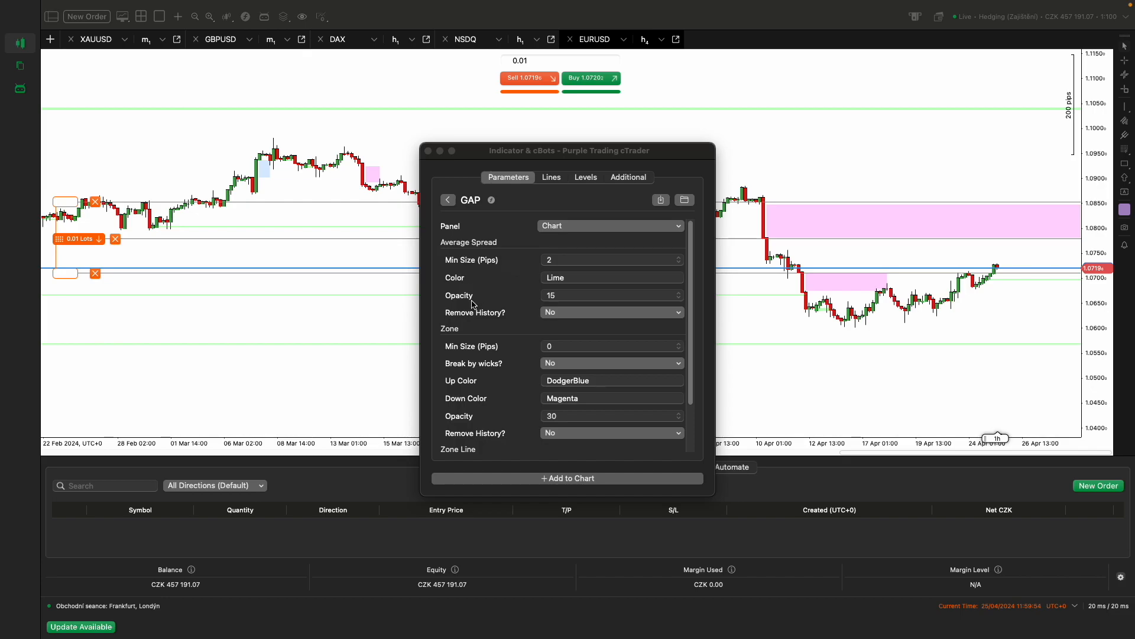
pyautogui.moveTo(471, 308)
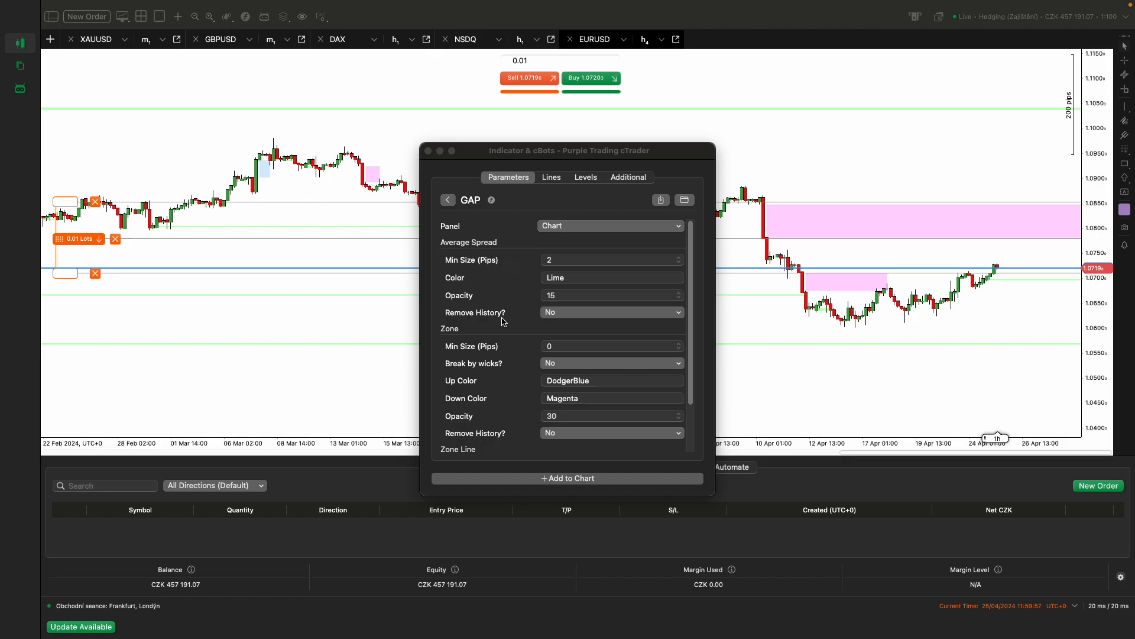
pyautogui.moveTo(498, 323)
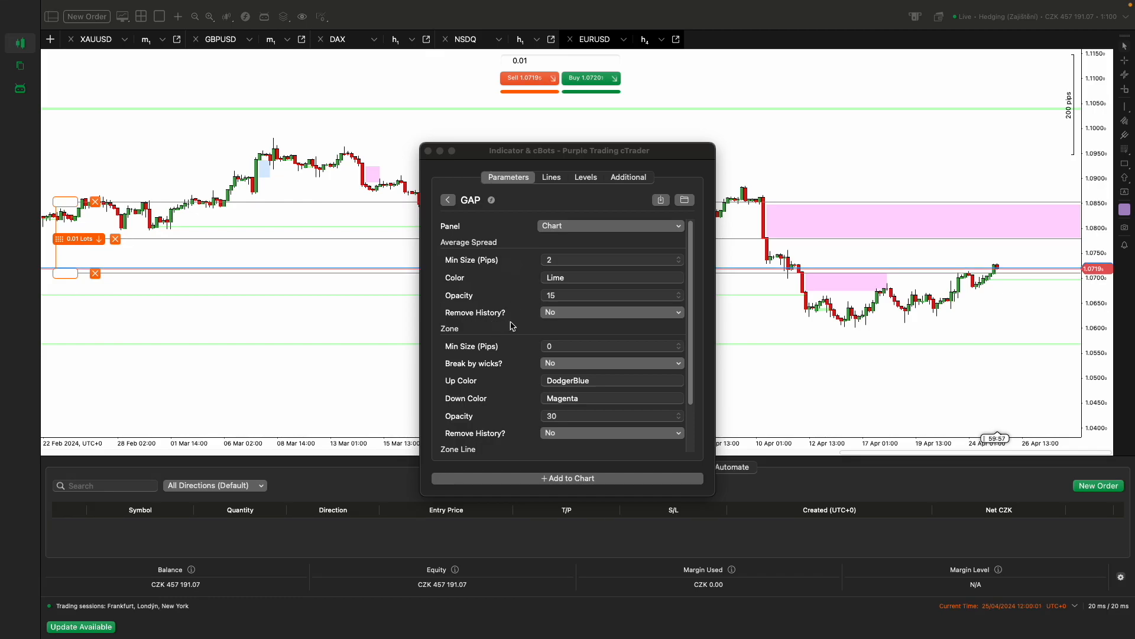
pyautogui.moveTo(442, 348)
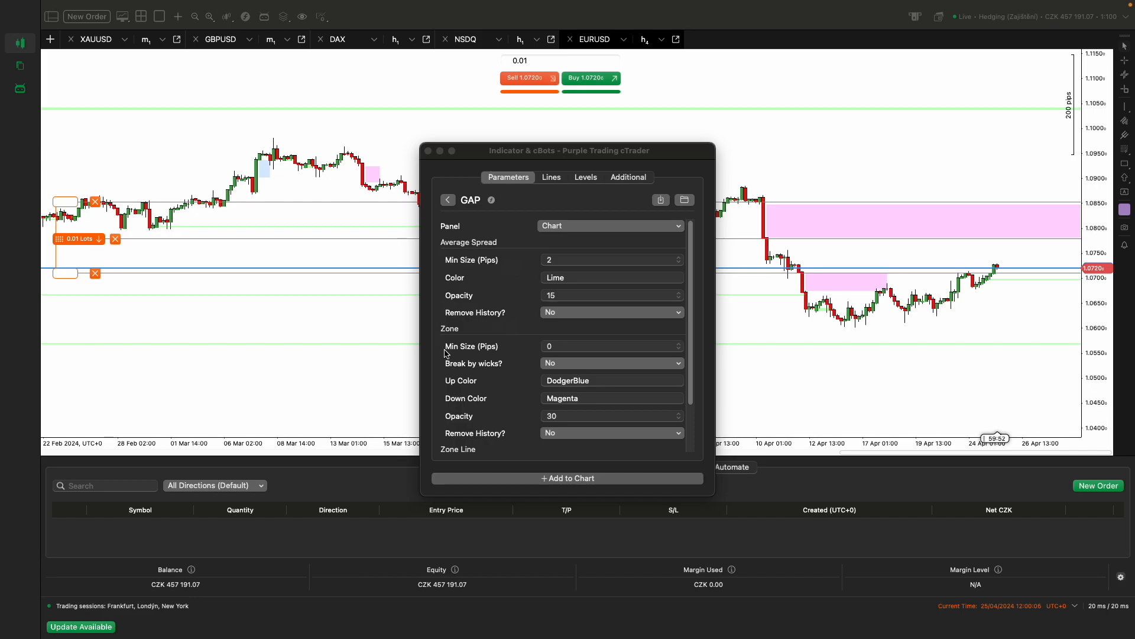
pyautogui.moveTo(468, 355)
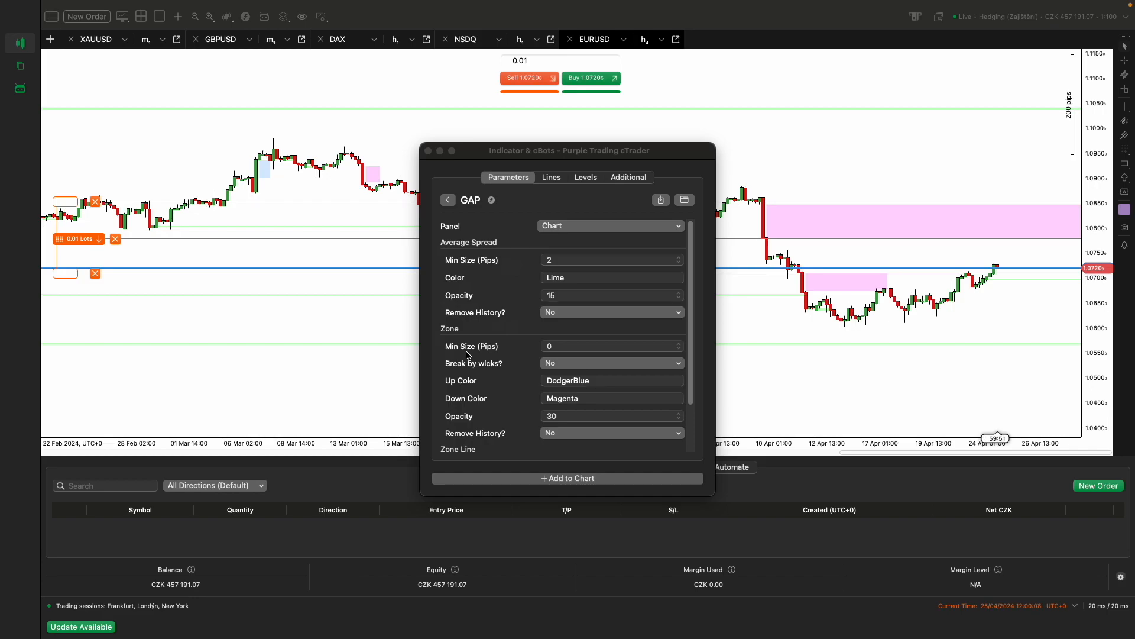
pyautogui.moveTo(507, 349)
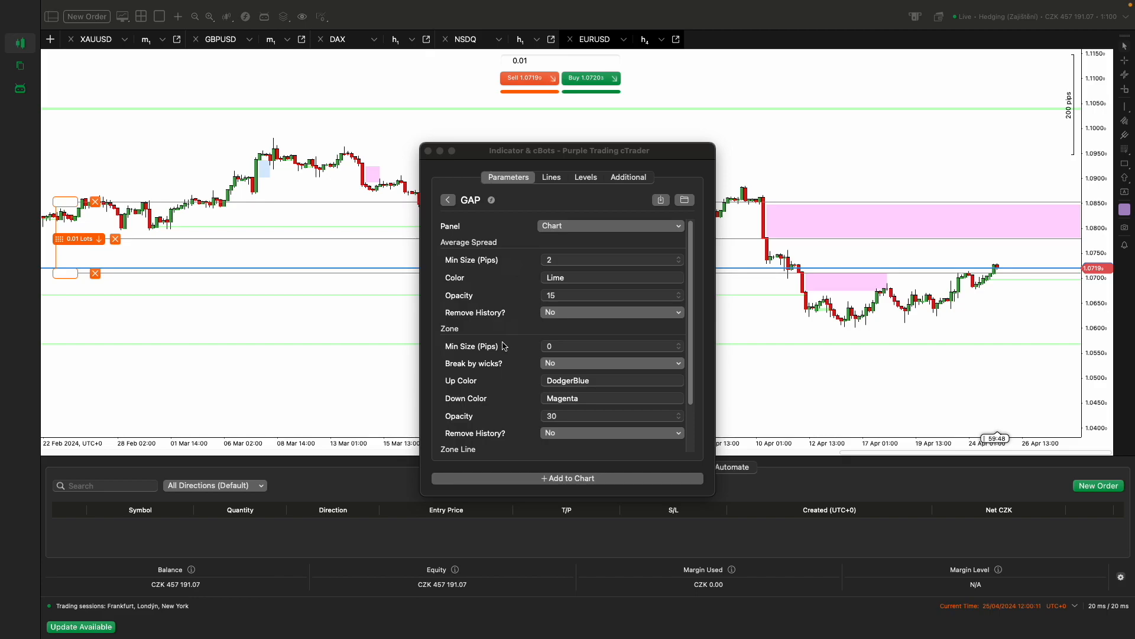
pyautogui.moveTo(513, 346)
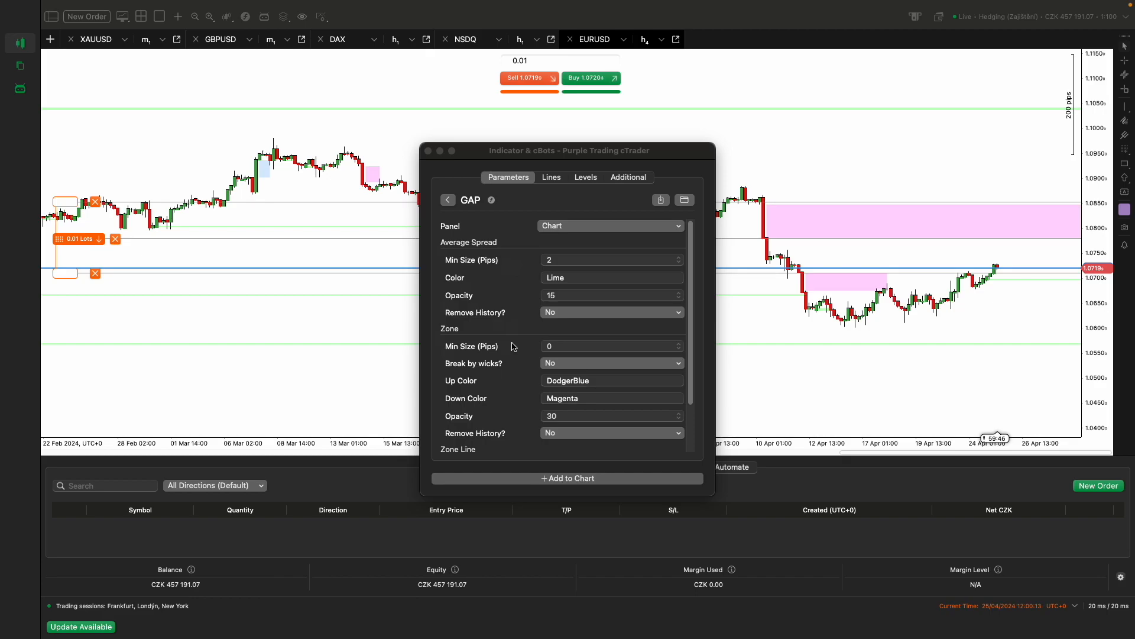
pyautogui.moveTo(511, 369)
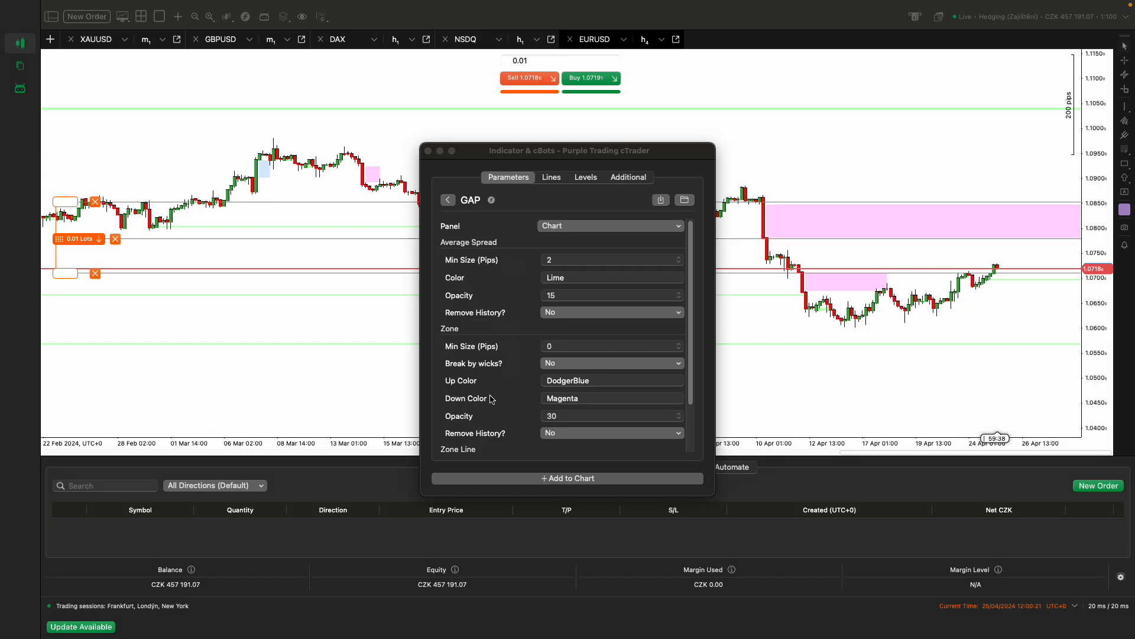
# Review the Zone Line options, then switch to the GBPUSD chart showing its gap zones
pyautogui.scroll(-3)
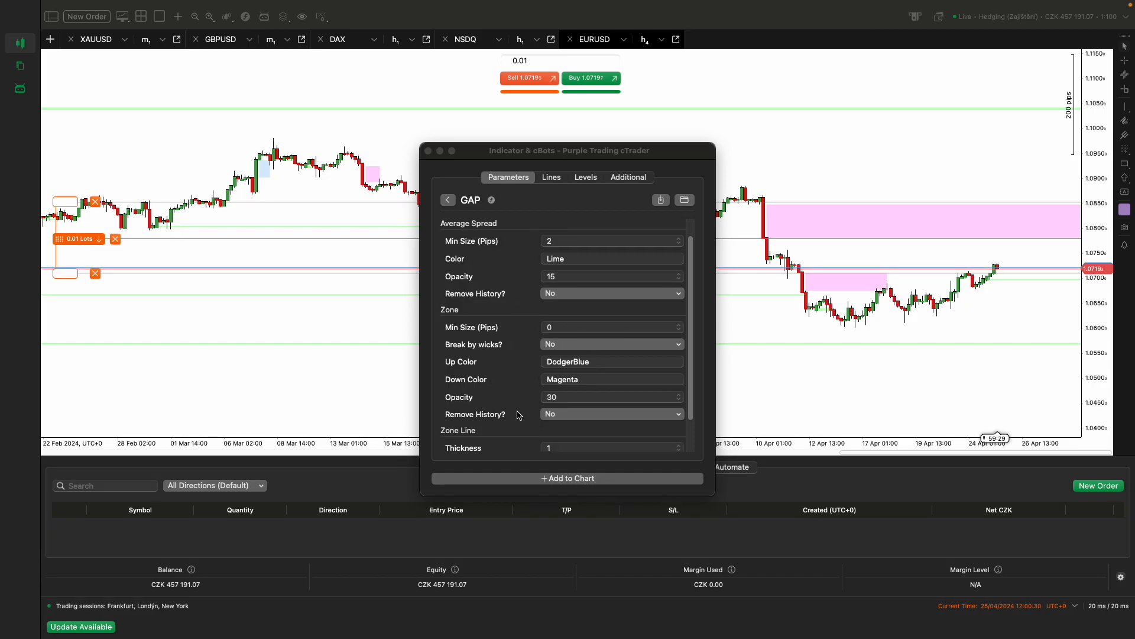
pyautogui.scroll(-3)
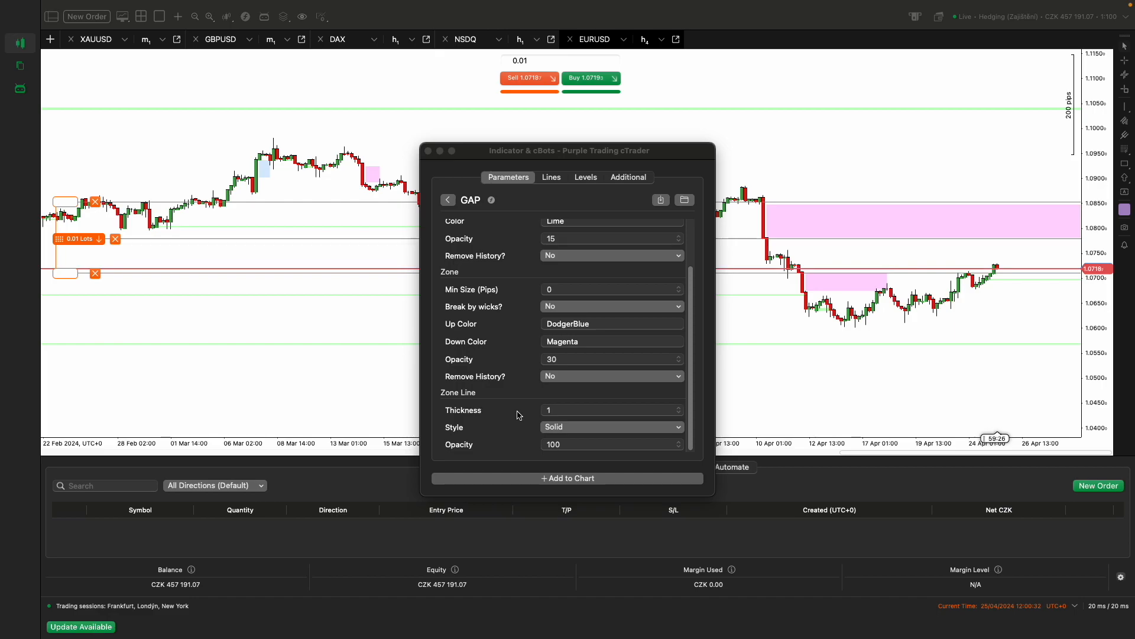
pyautogui.moveTo(446, 403)
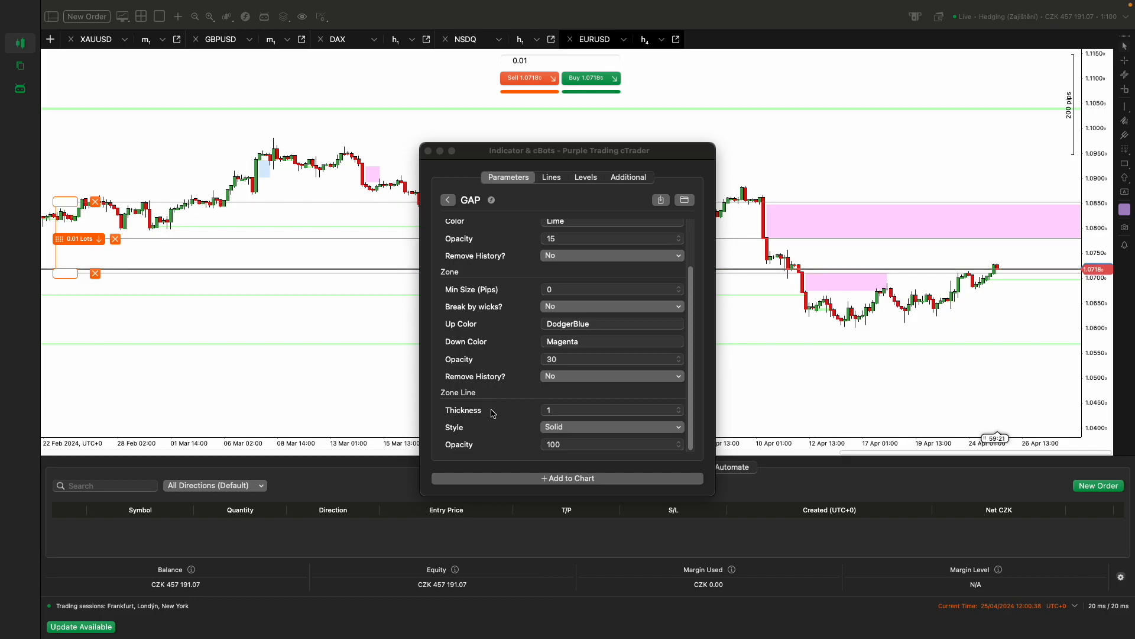
pyautogui.moveTo(515, 440)
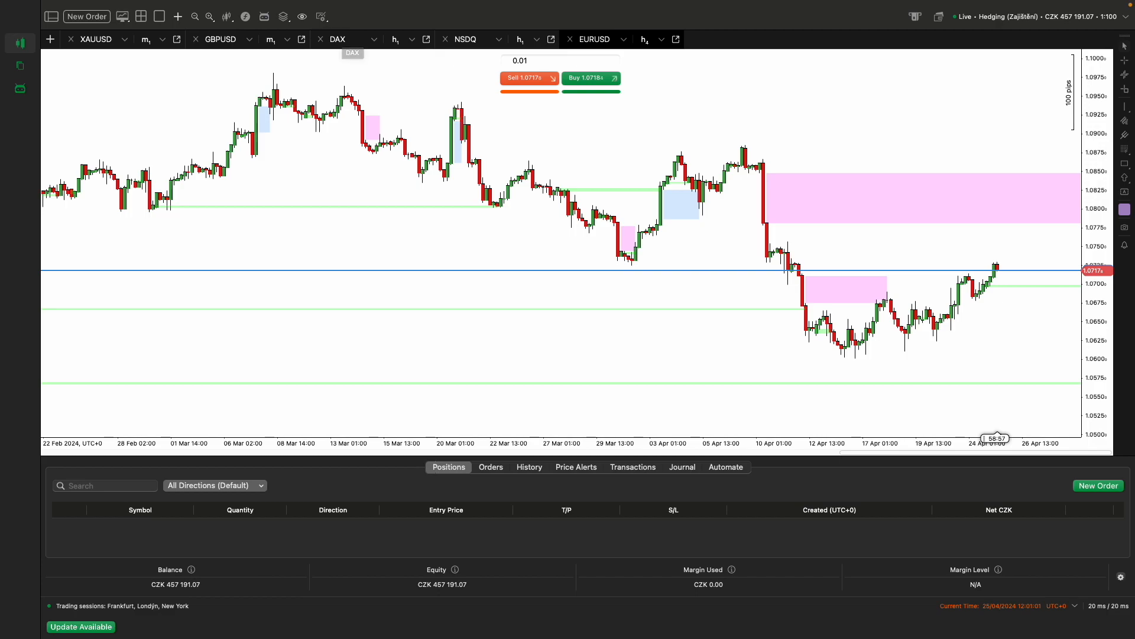
pyautogui.moveTo(540, 263)
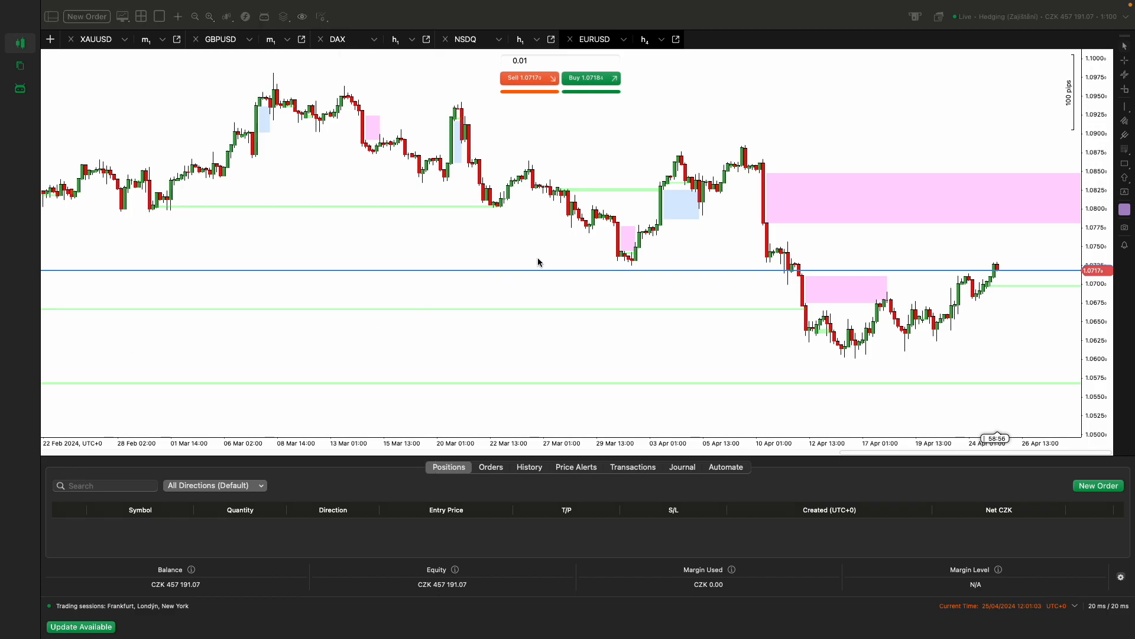
pyautogui.click(375, 39)
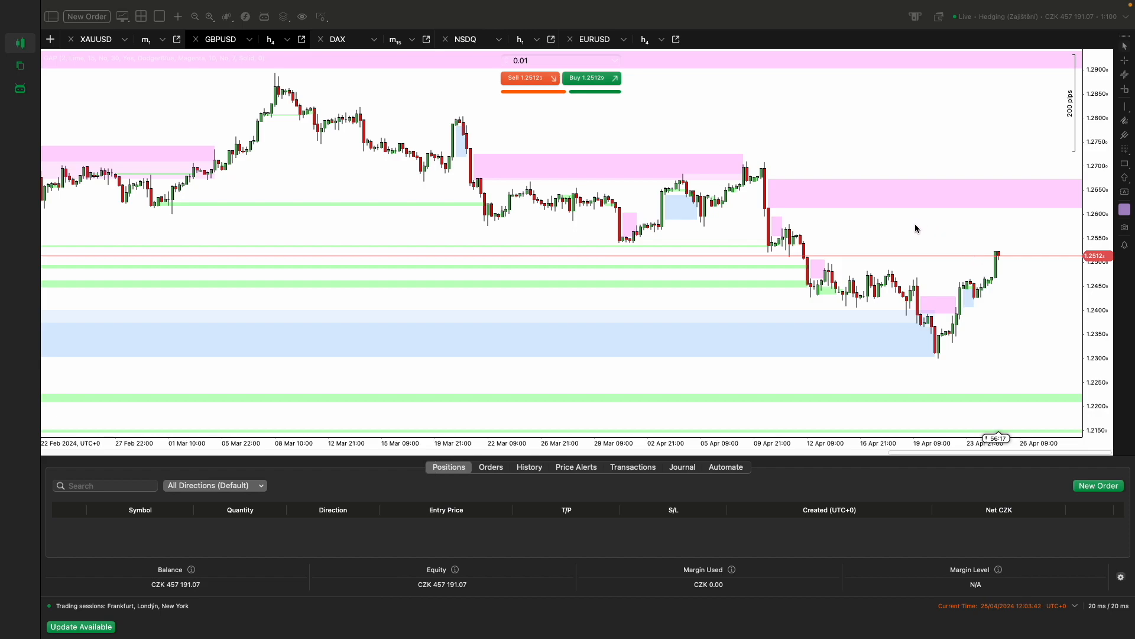
pyautogui.moveTo(763, 202)
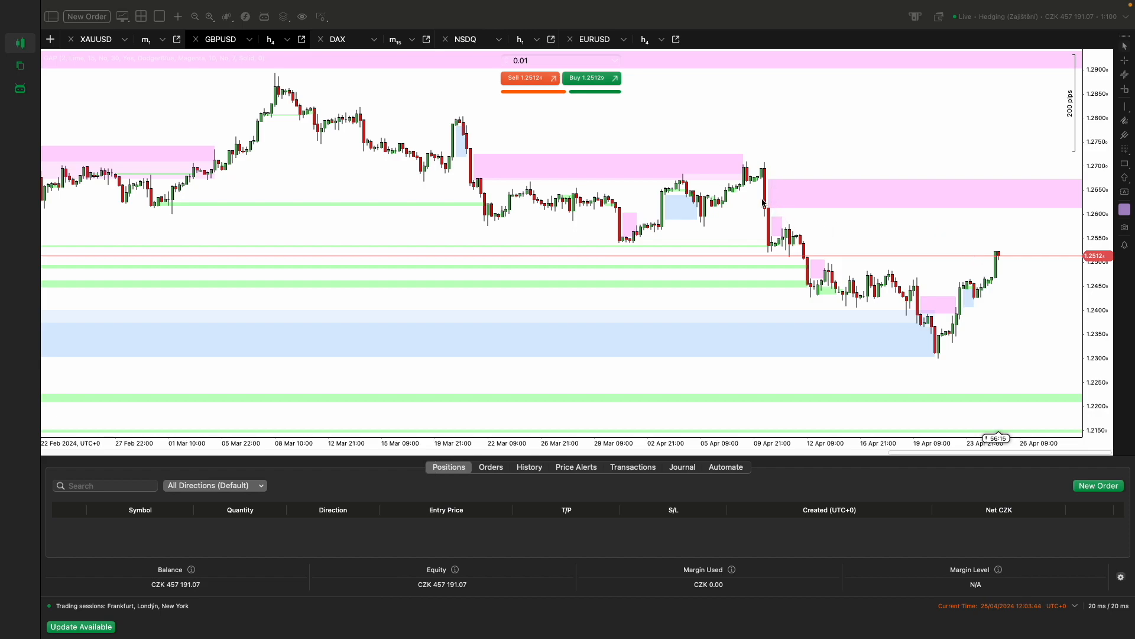
pyautogui.moveTo(804, 212)
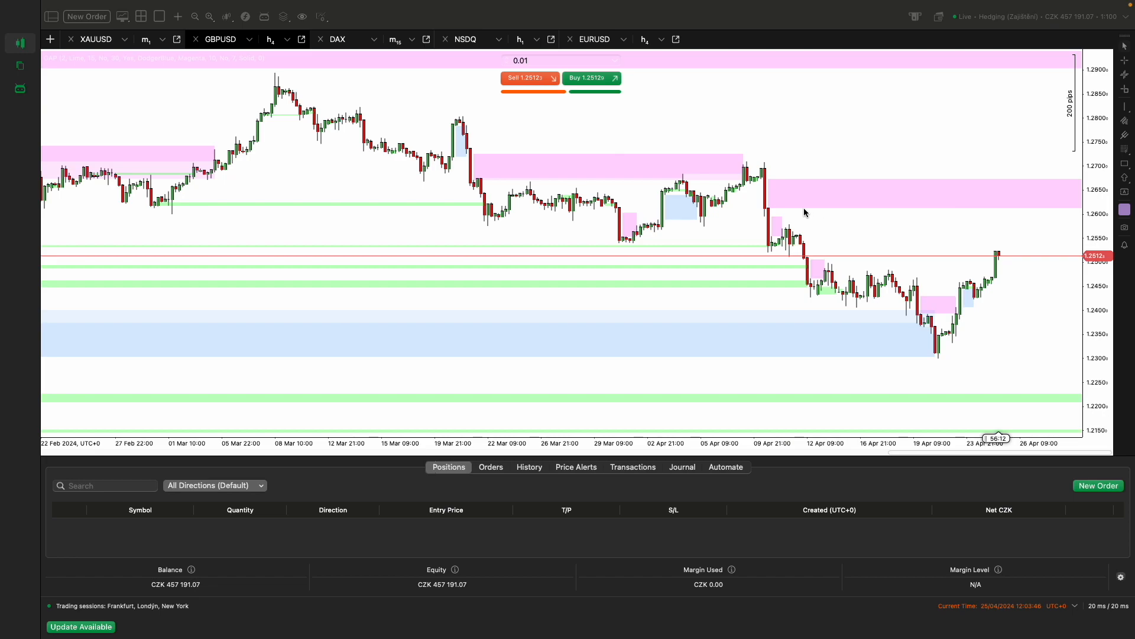
pyautogui.moveTo(1084, 202)
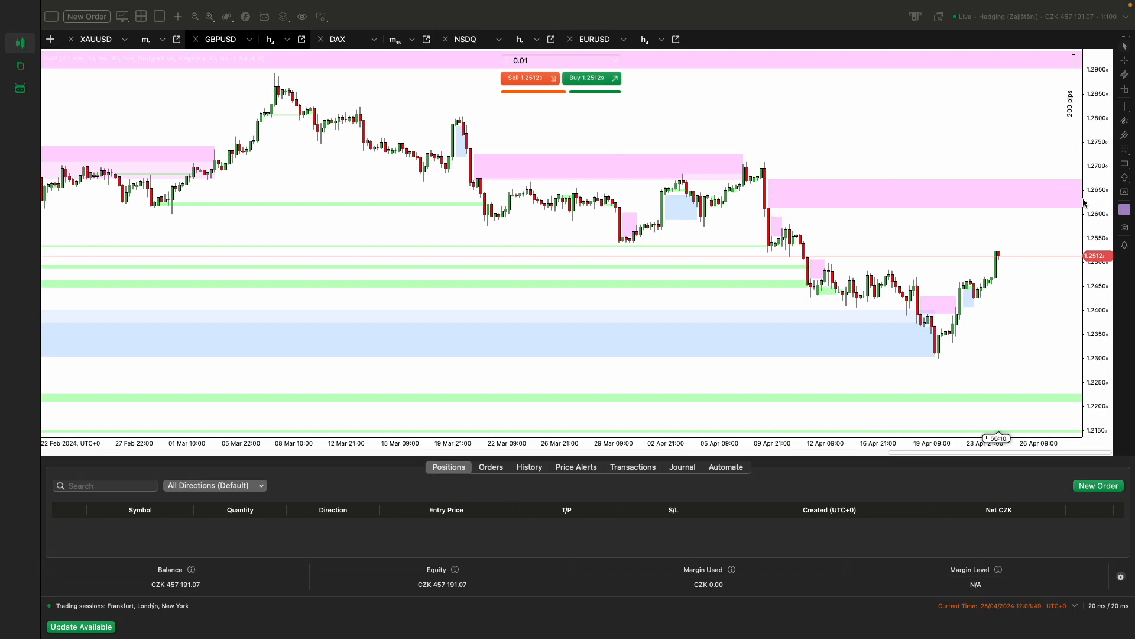
pyautogui.moveTo(1007, 214)
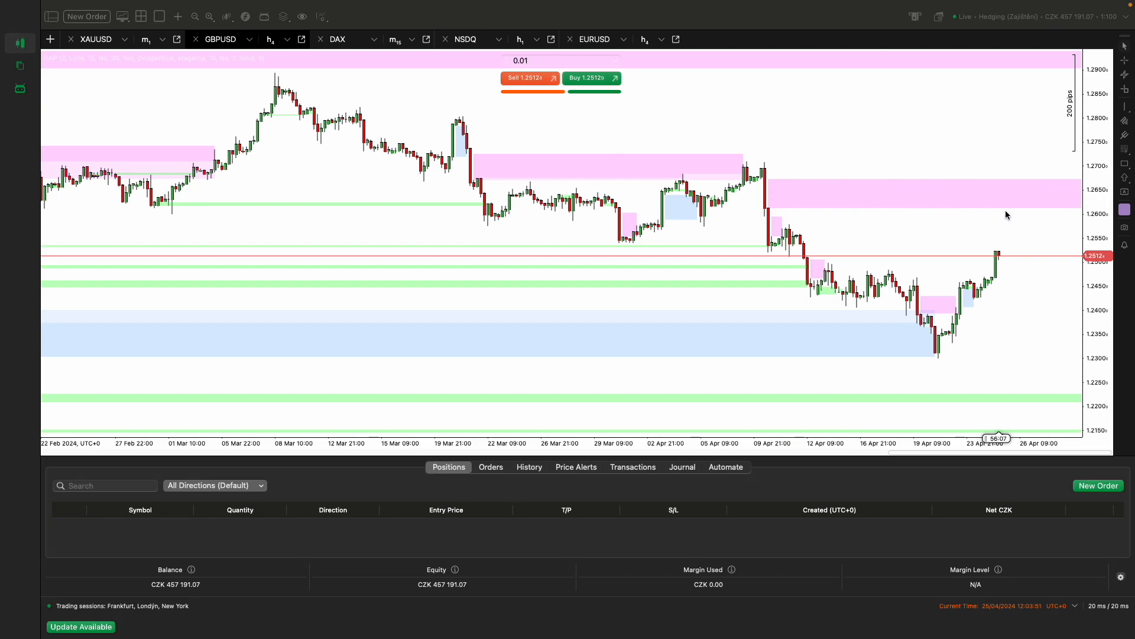
pyautogui.moveTo(1023, 214)
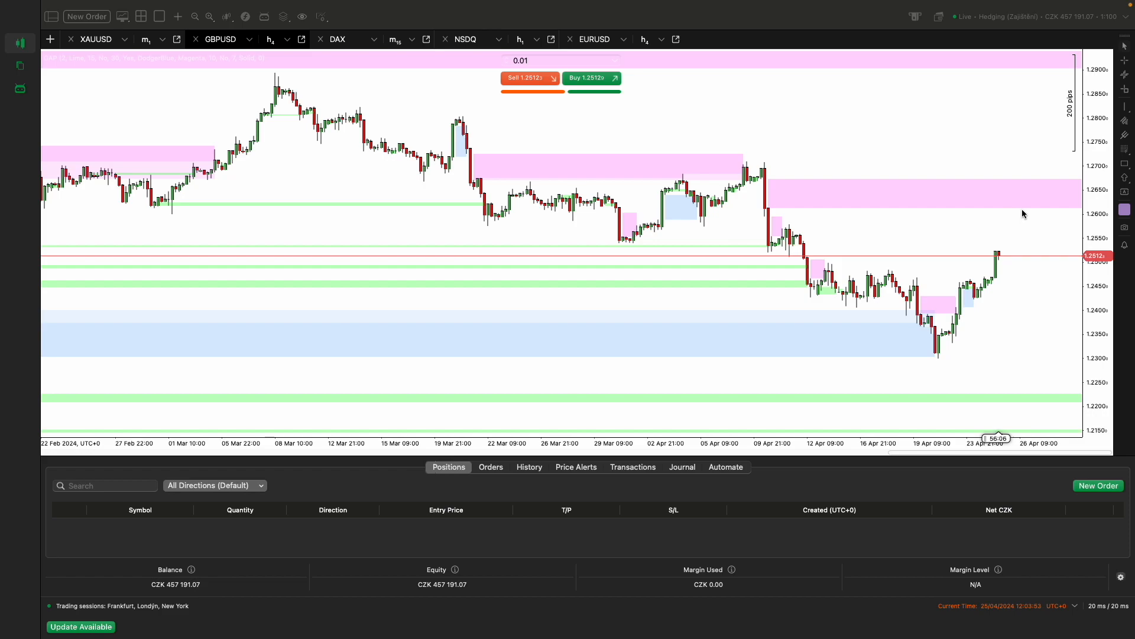
pyautogui.moveTo(1012, 212)
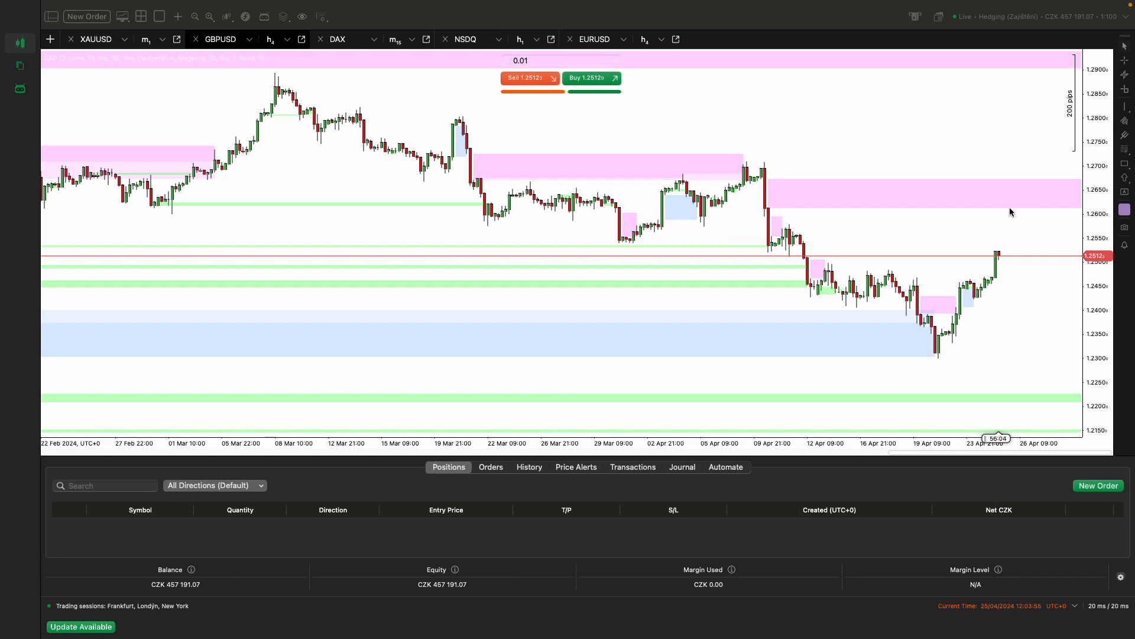
pyautogui.moveTo(920, 245)
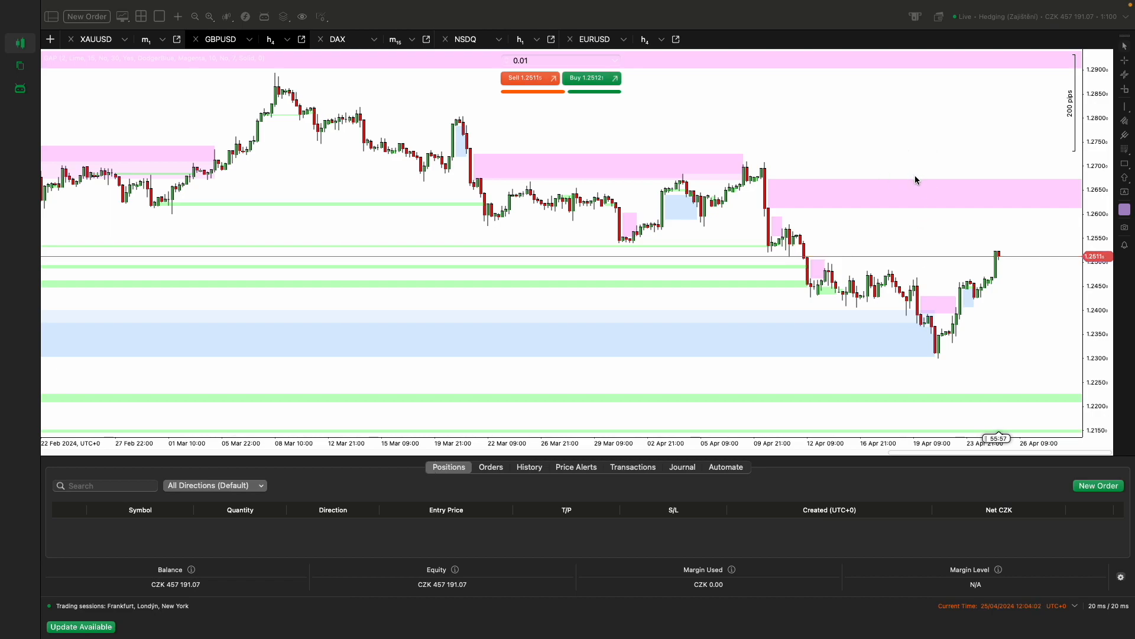
pyautogui.moveTo(1050, 180)
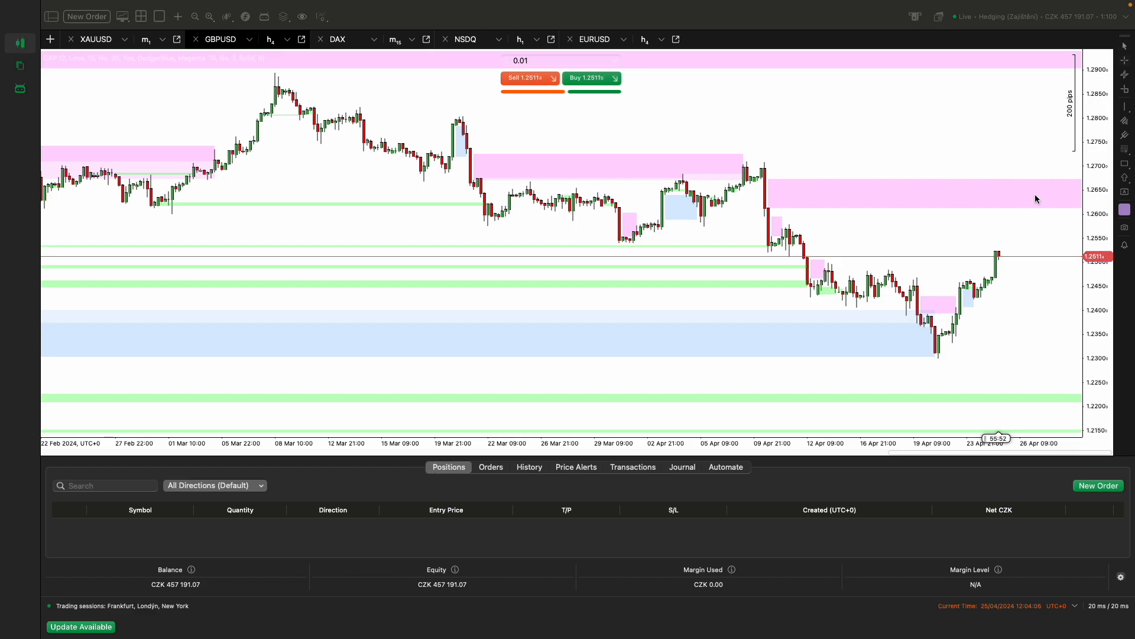
pyautogui.moveTo(1019, 210)
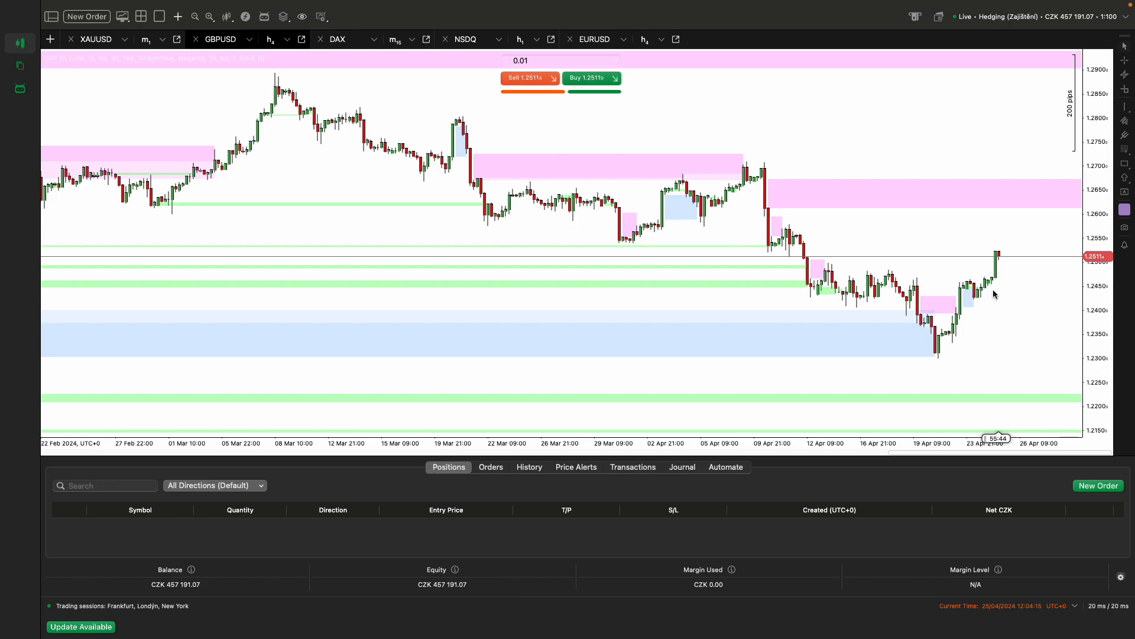
pyautogui.moveTo(908, 341)
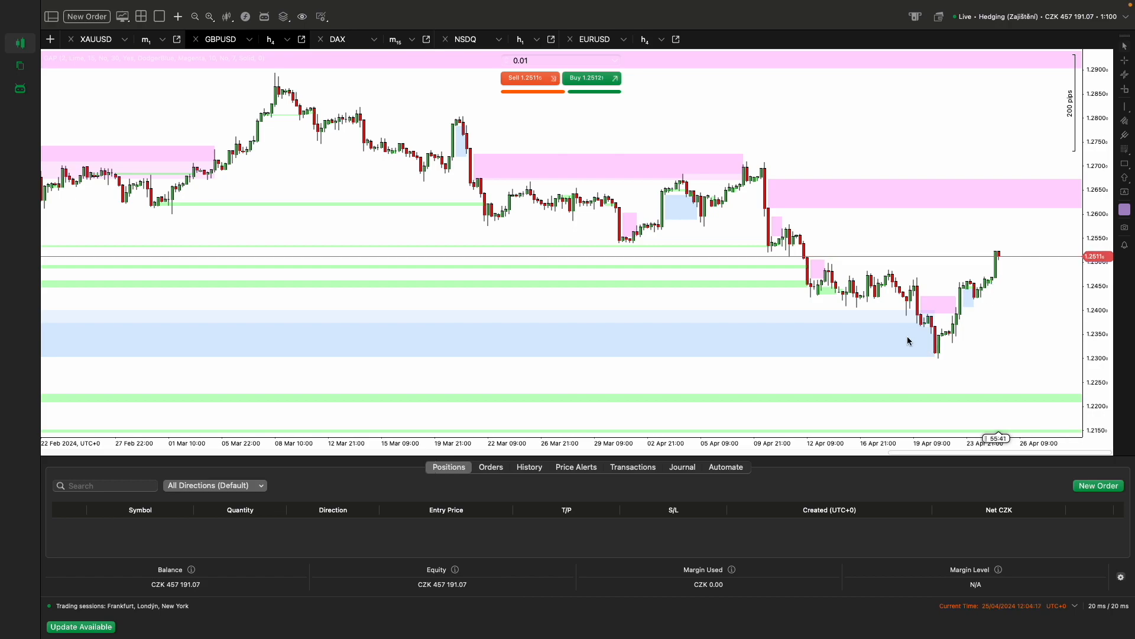
pyautogui.moveTo(926, 356)
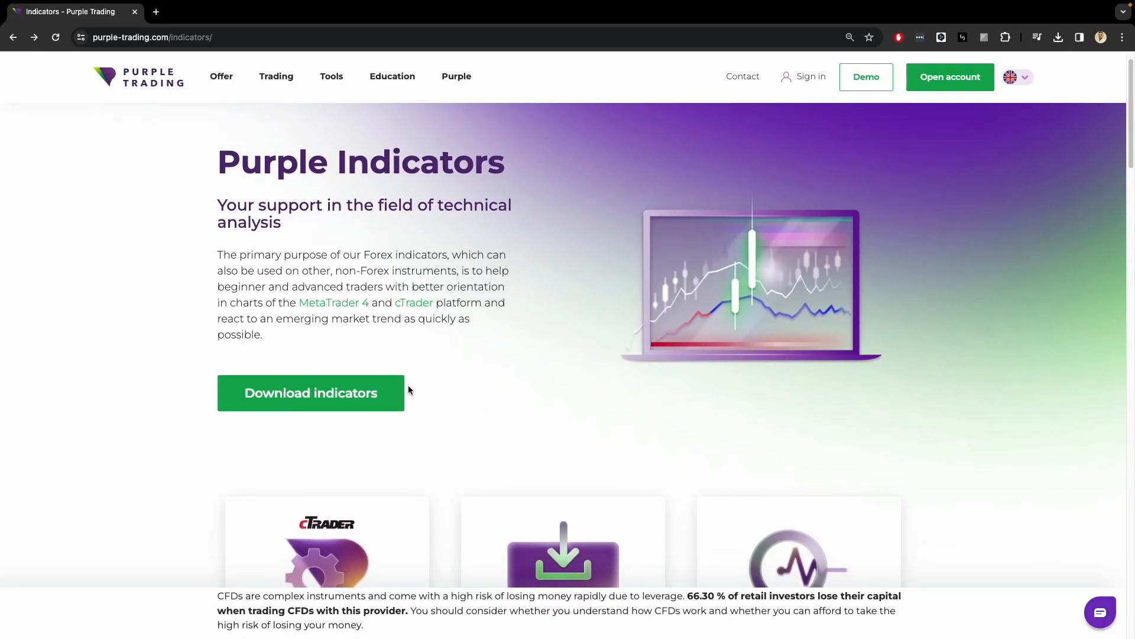
# Scroll the Indicators page to Purple Gap and go to its download page
pyautogui.scroll(-3)
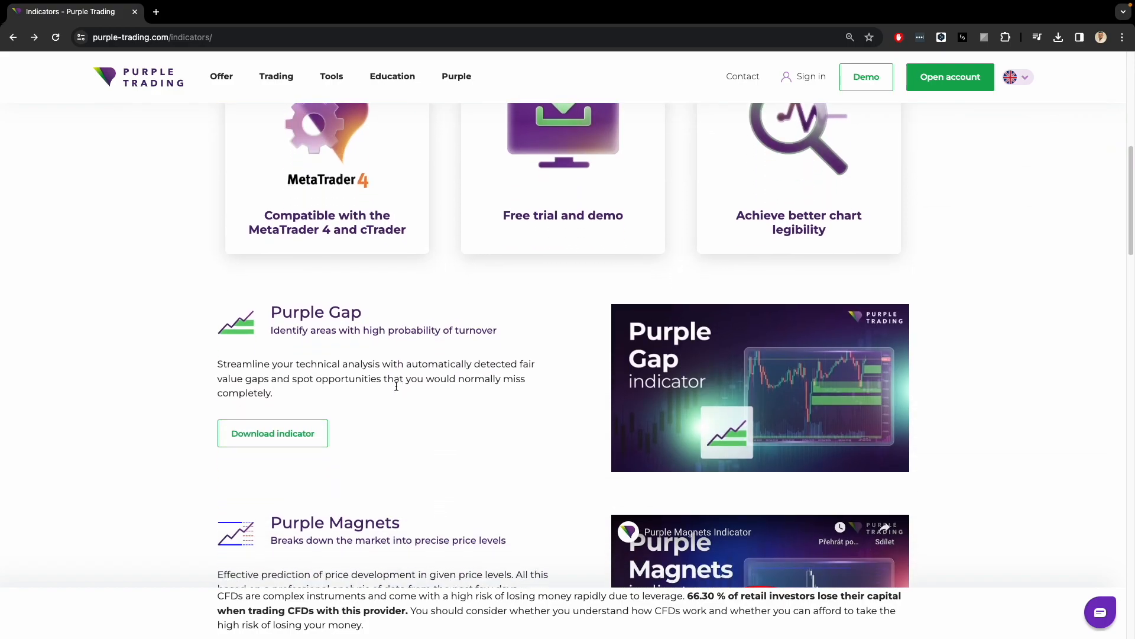
pyautogui.scroll(-3)
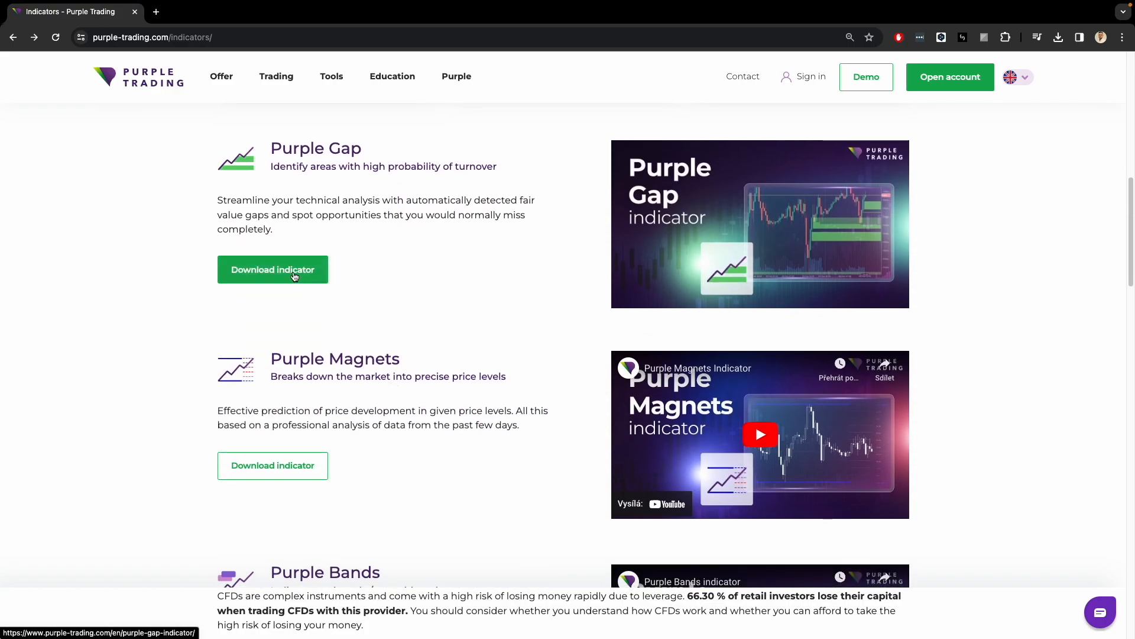
pyautogui.click(272, 270)
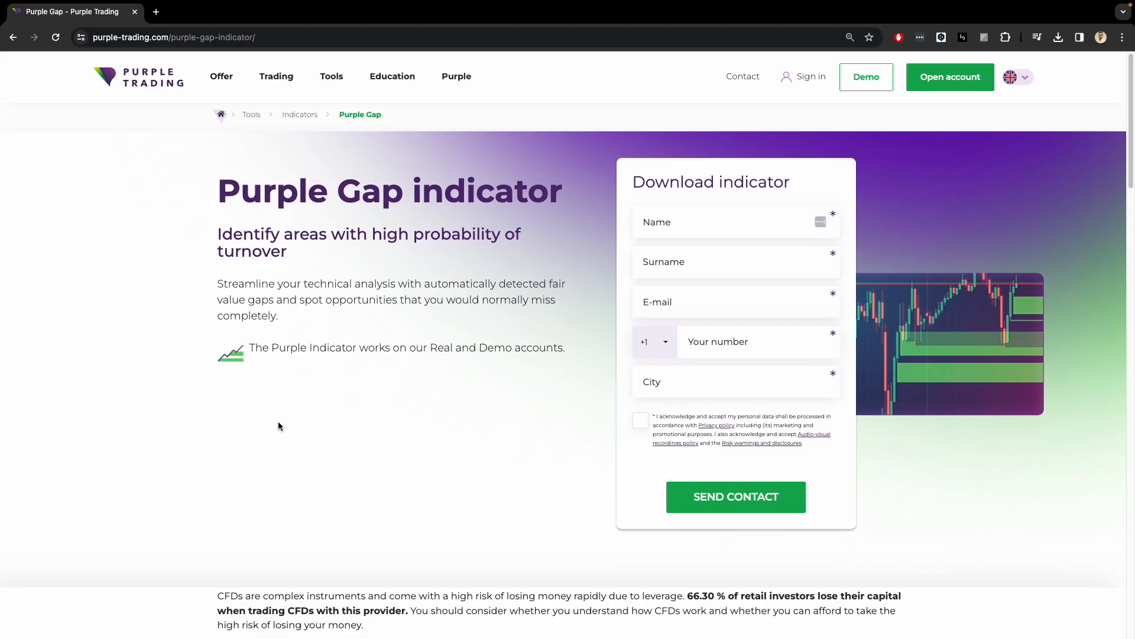
# Read down the Purple Gap download page, then go back to the trading psychology page
pyautogui.scroll(-3)
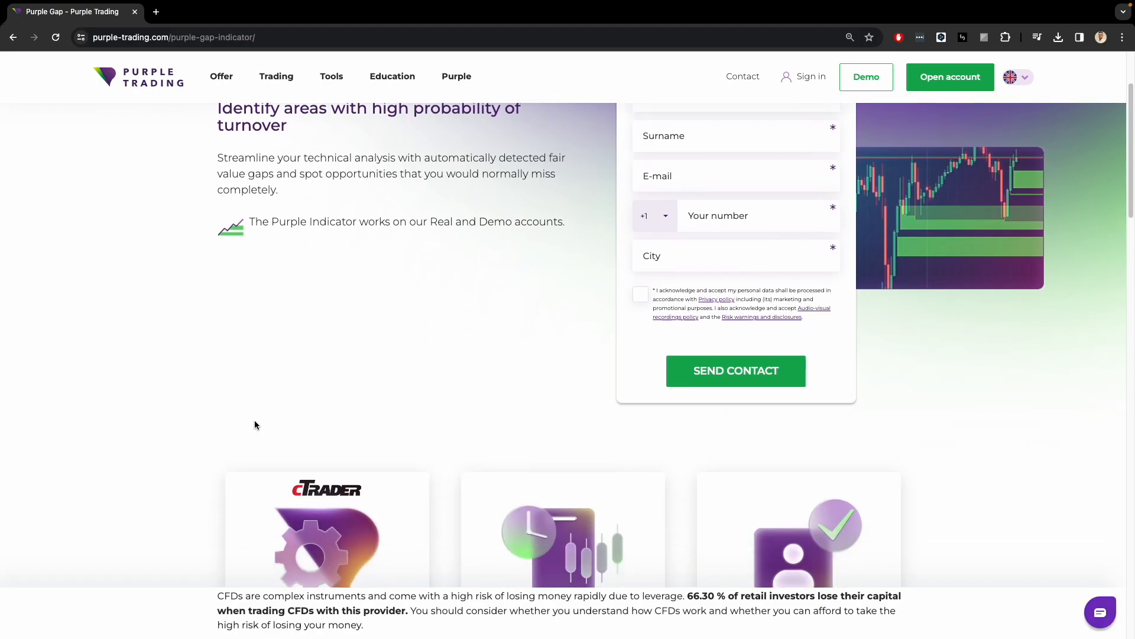
pyautogui.scroll(-3)
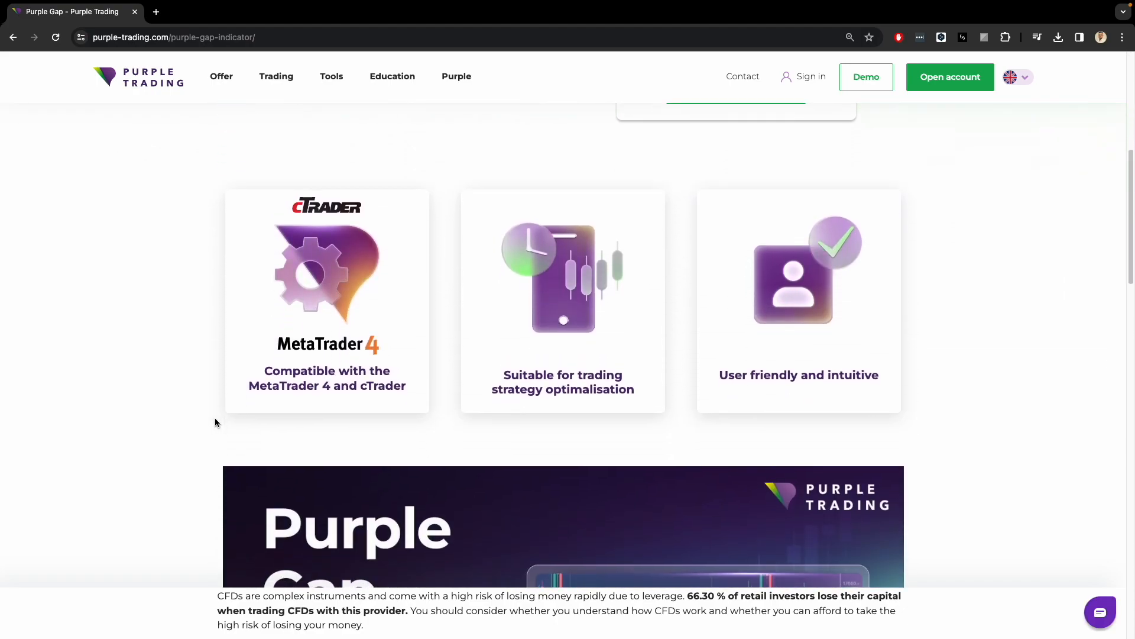
pyautogui.scroll(-3)
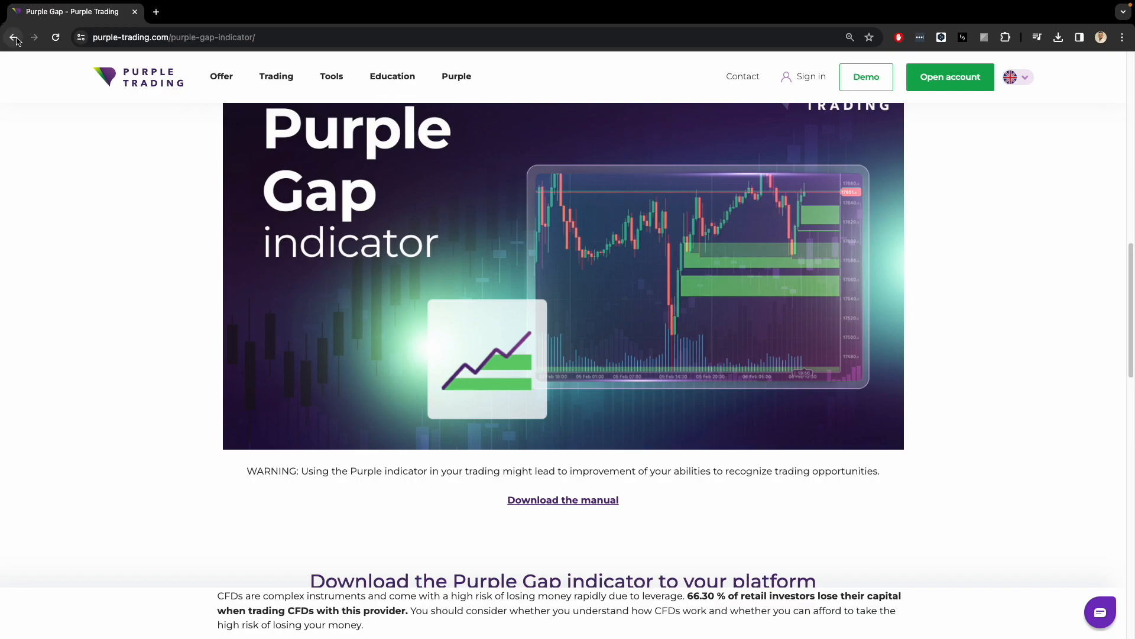
pyautogui.click(13, 37)
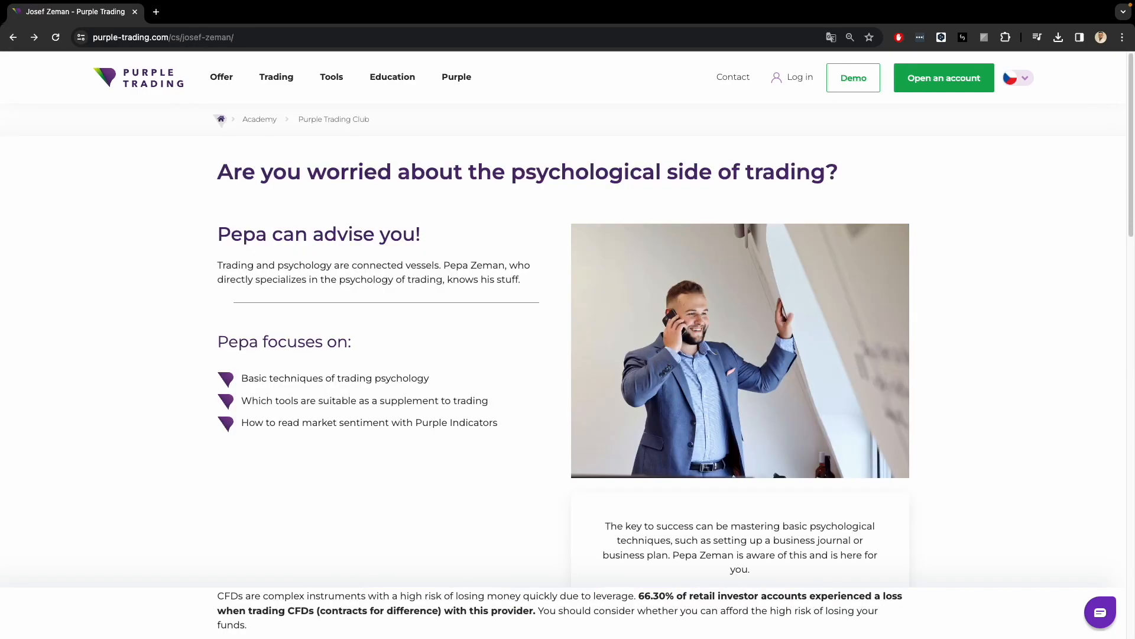
pyautogui.moveTo(213, 360)
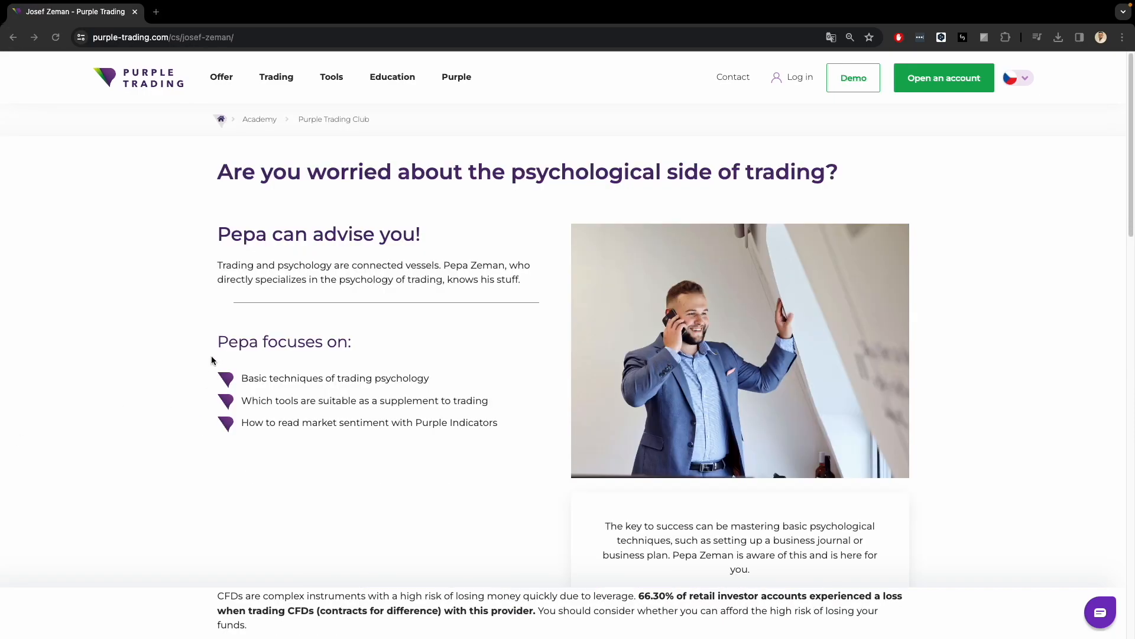